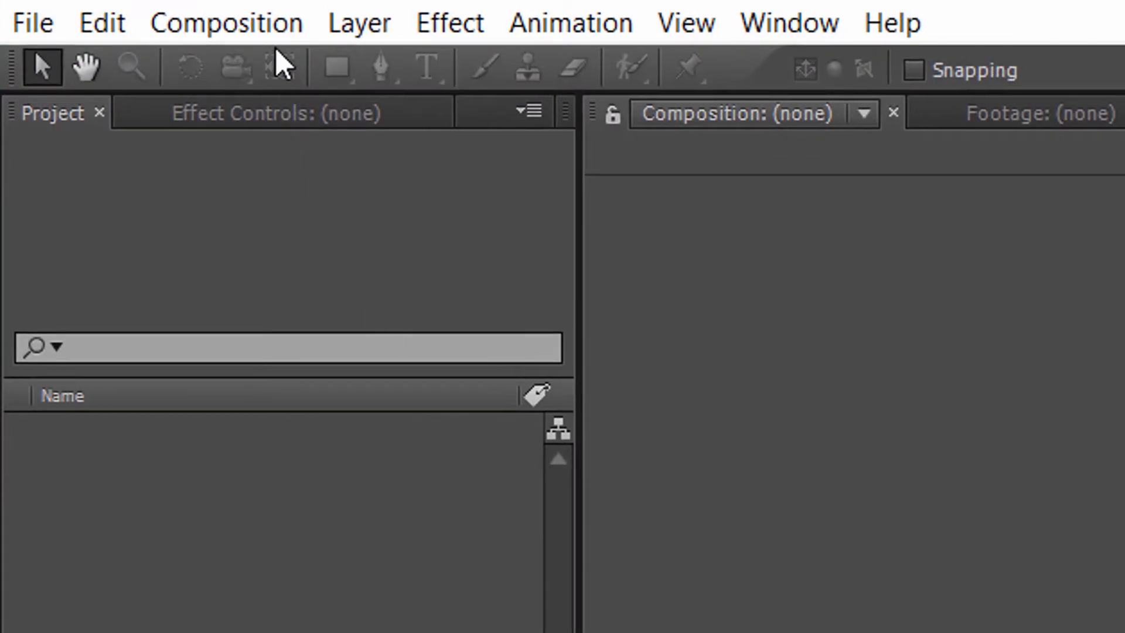
Create the 'Jumping Text' composition at 1920×1080, 30 fps, lasting 0:00:05:00
click(227, 22)
text(Jumping Te)
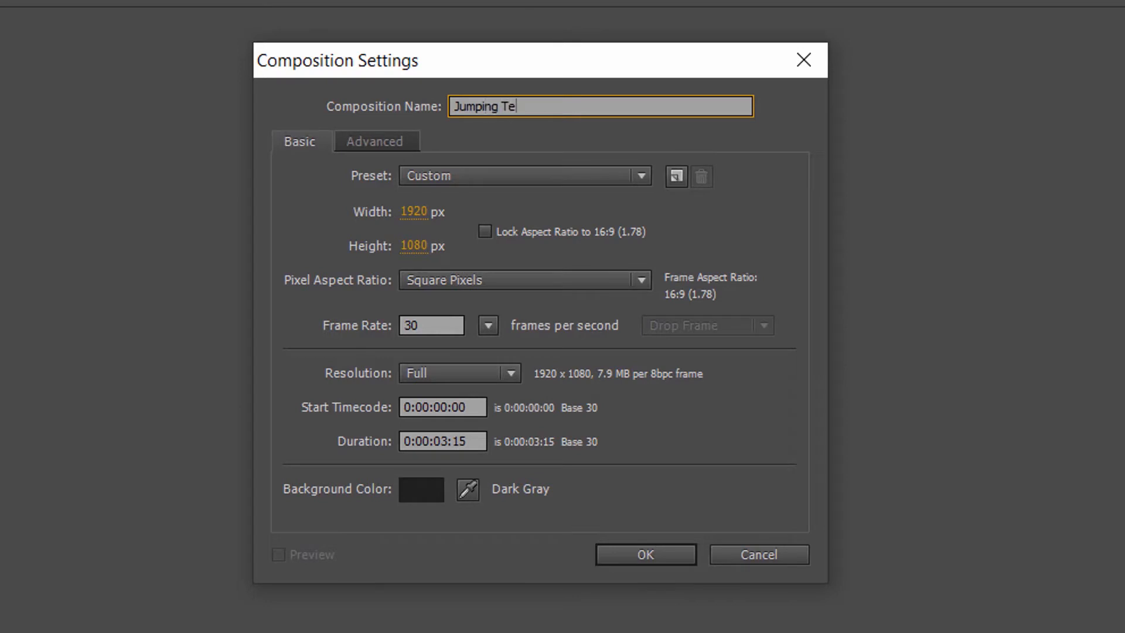
text(xt)
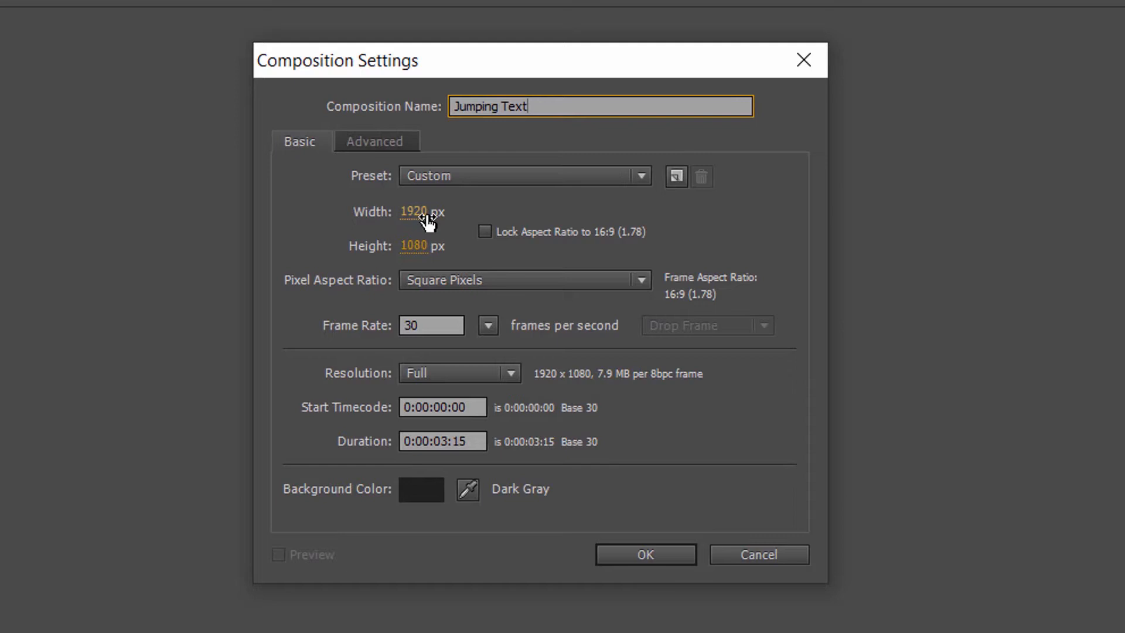
click(430, 246)
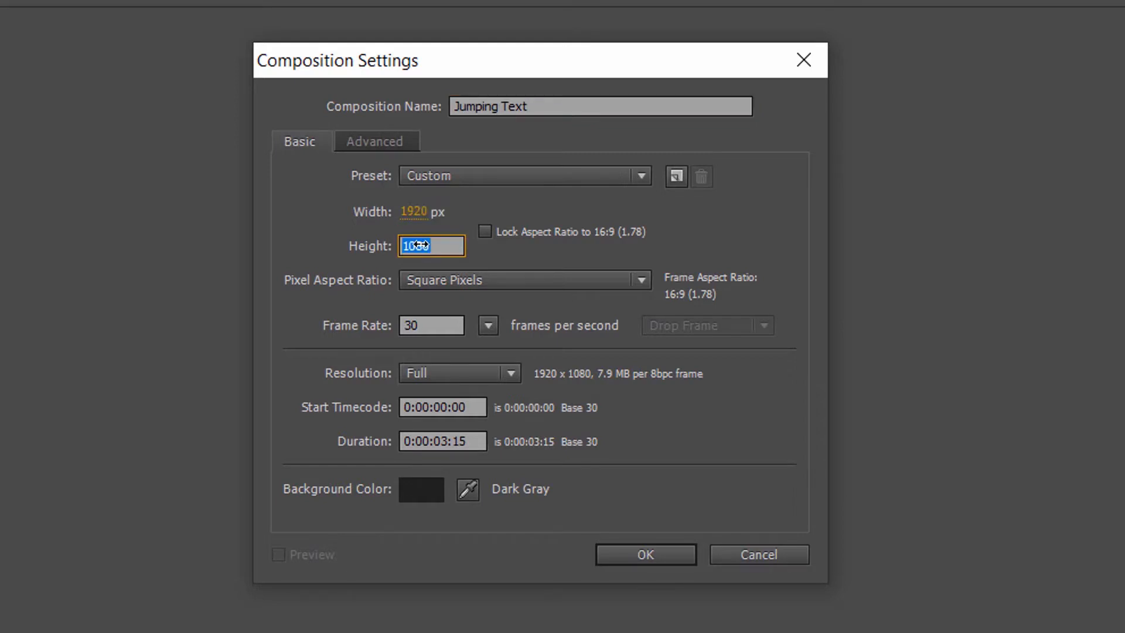
key(Tab)
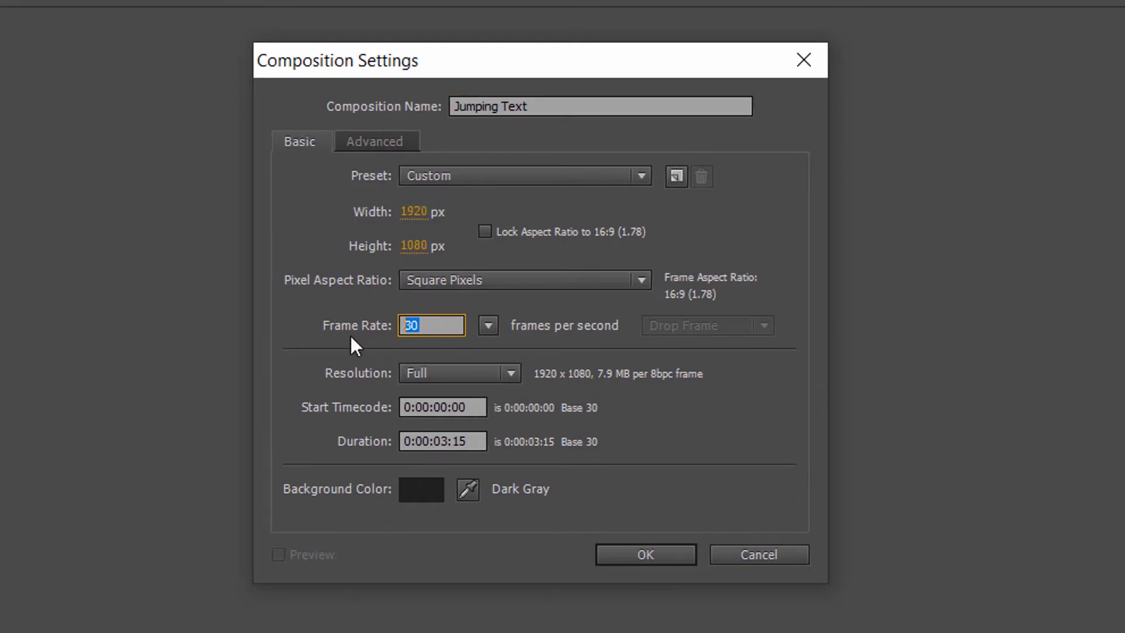
click(442, 441)
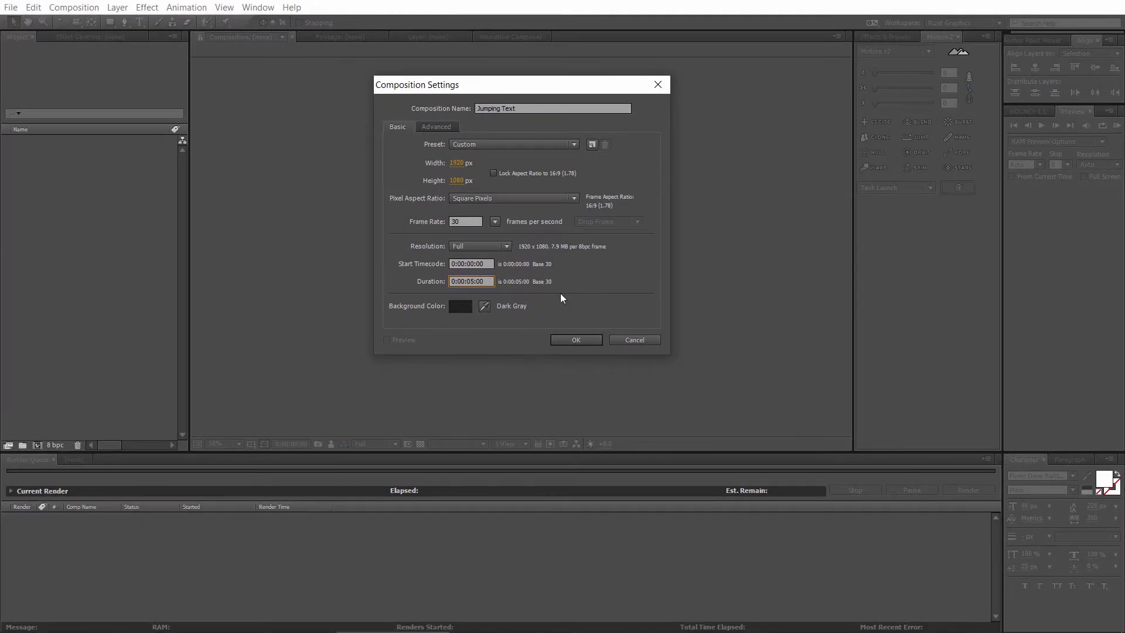
click(575, 339)
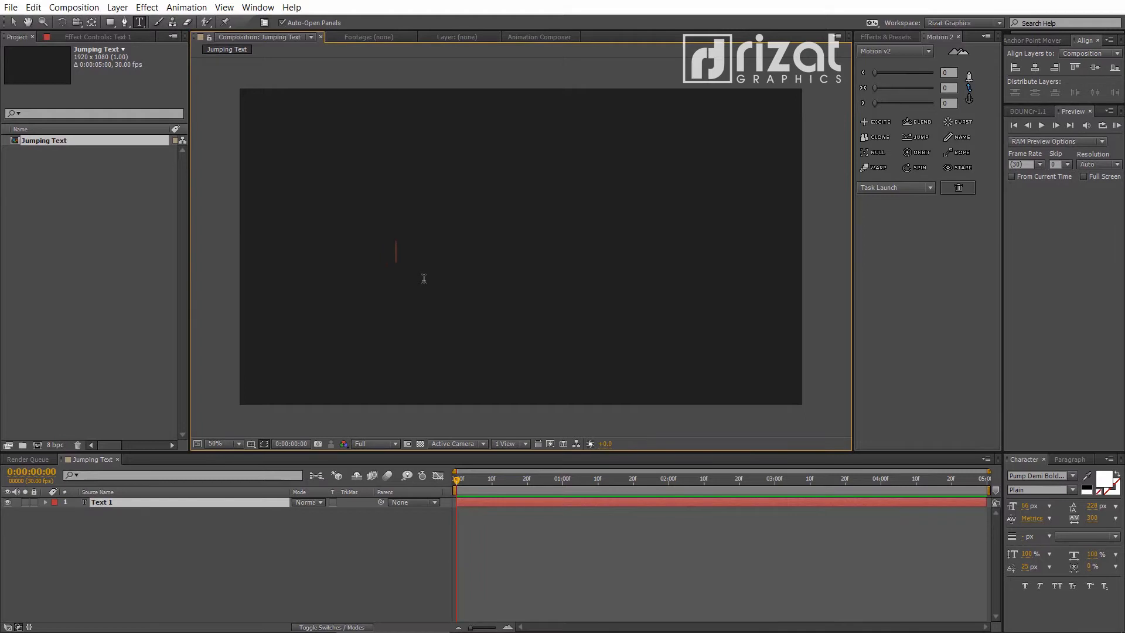
Type 'Jumping' as the text layer's content
text(Jumping)
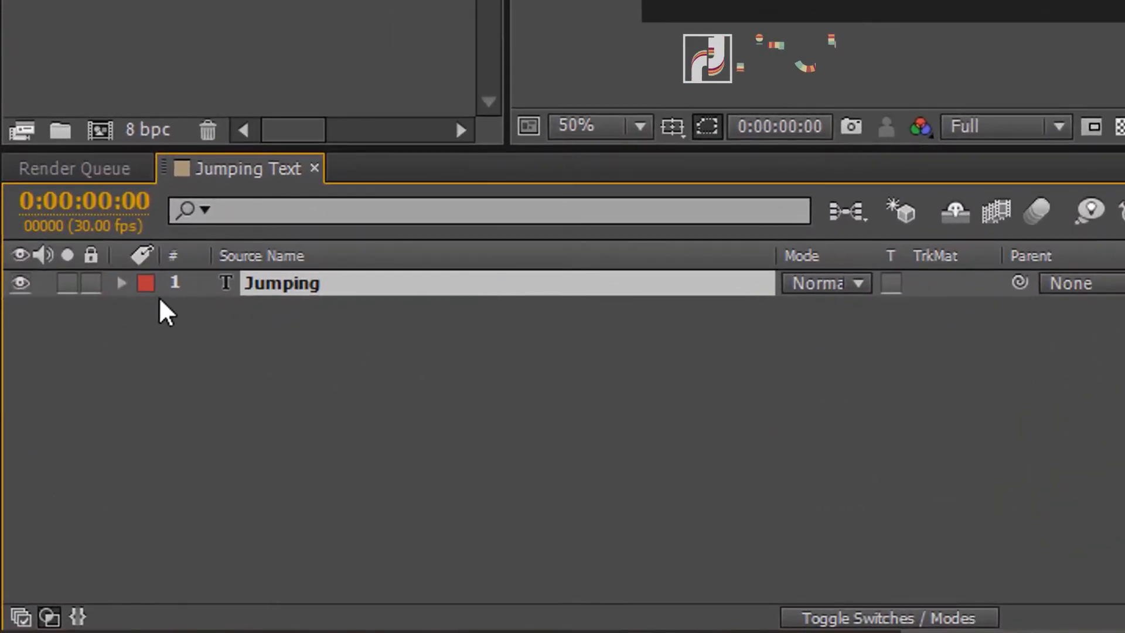
Add a Scale animator at 0% to the Jumping layer, plus an Expression Selector
click(121, 283)
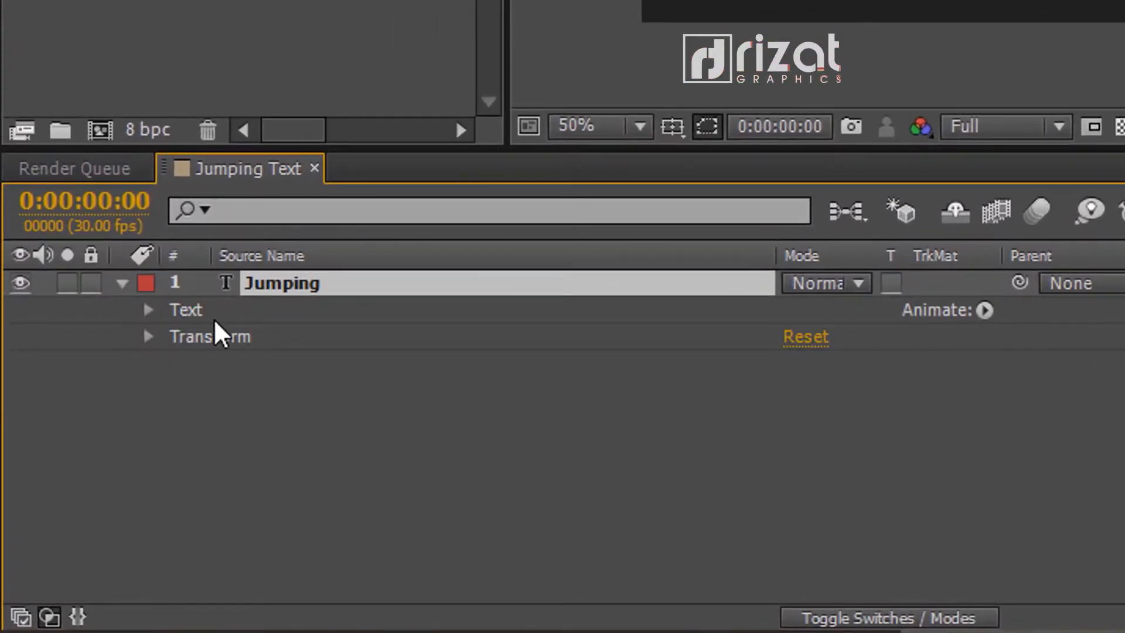
click(989, 310)
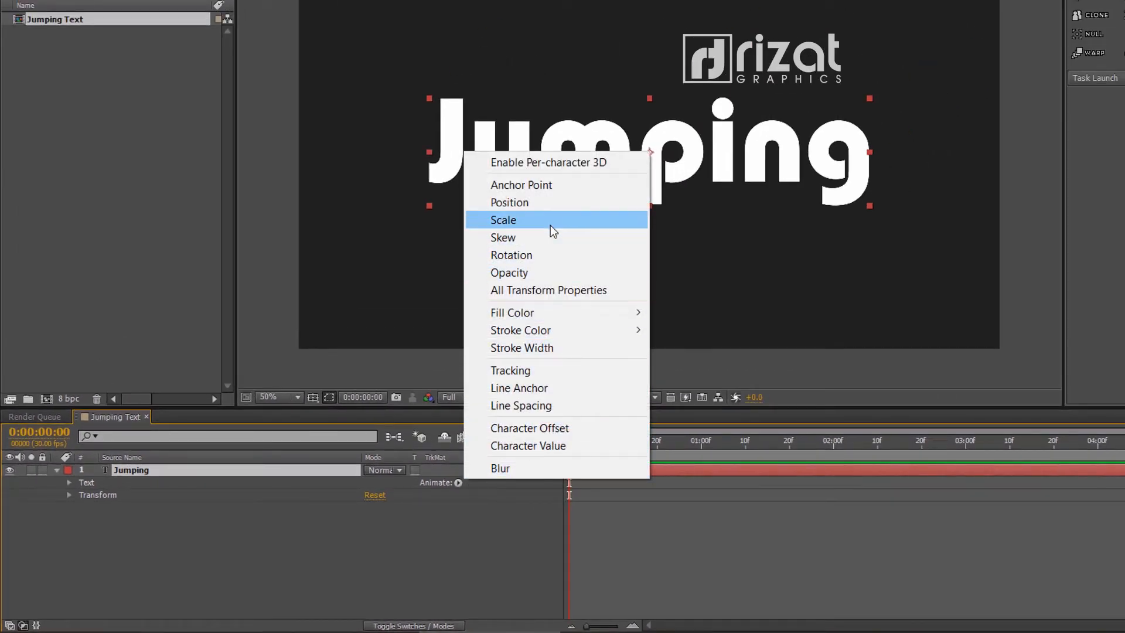
click(503, 219)
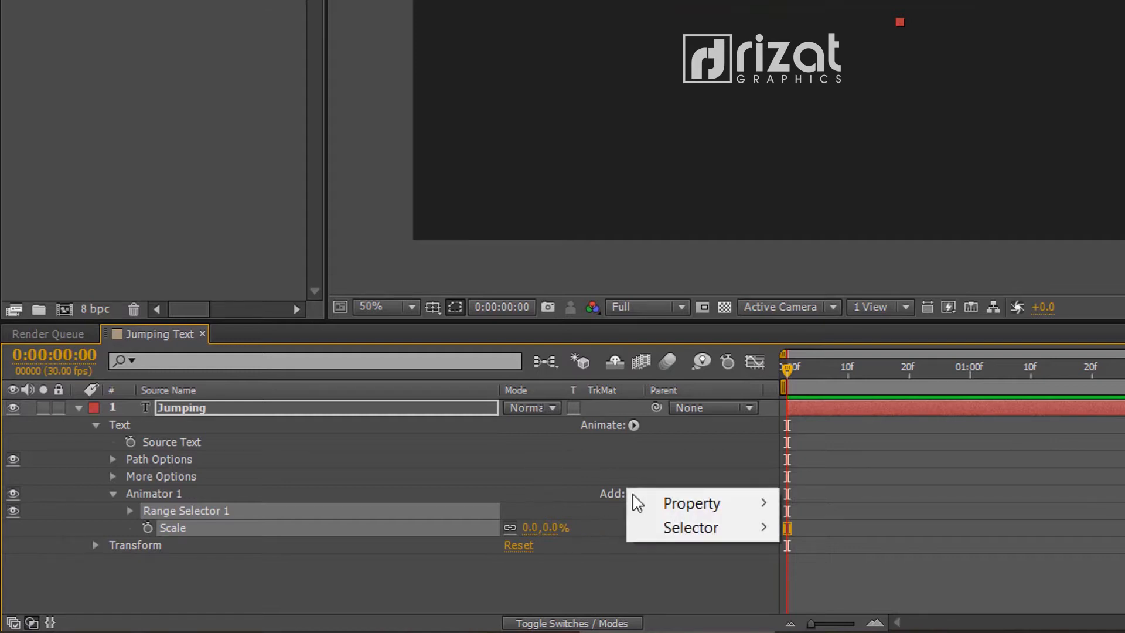
mouse_move(690, 527)
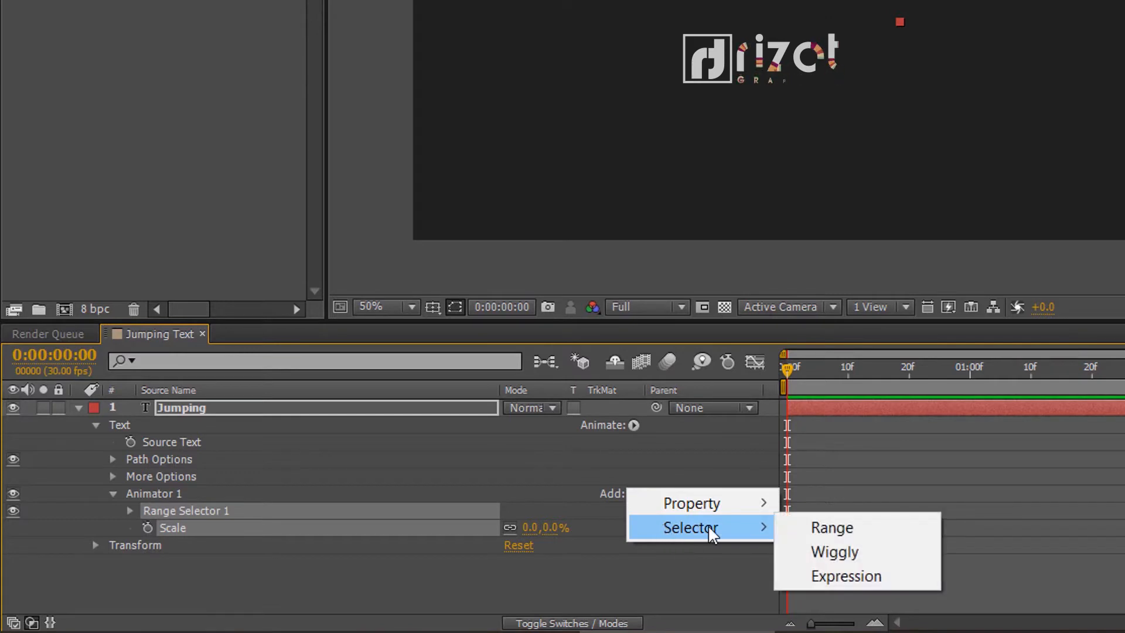
mouse_move(845, 576)
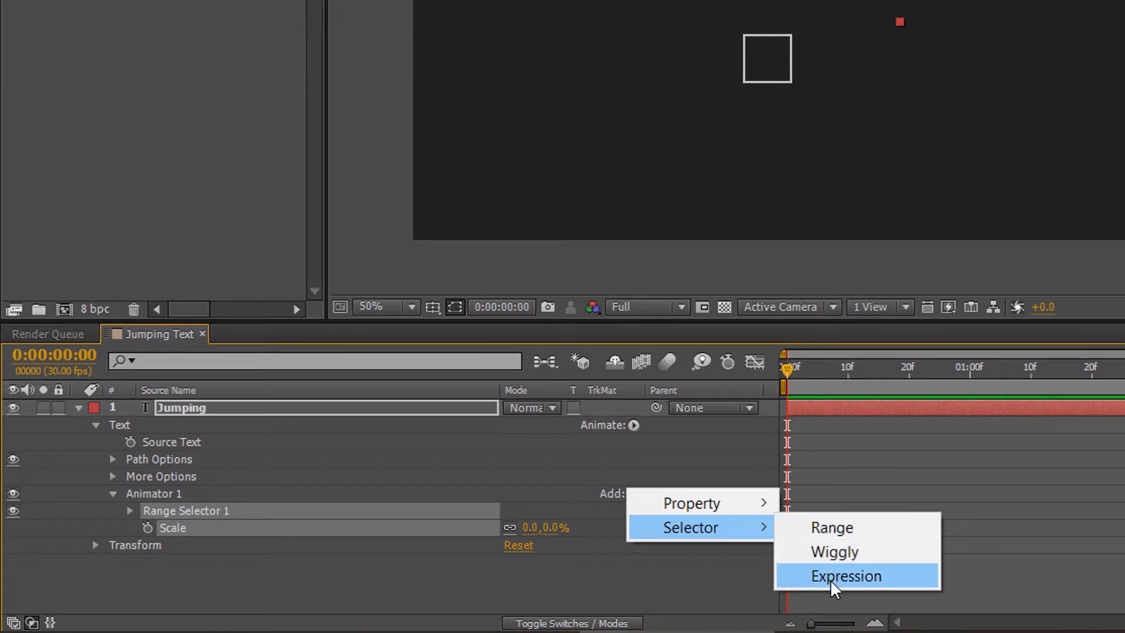
click(845, 576)
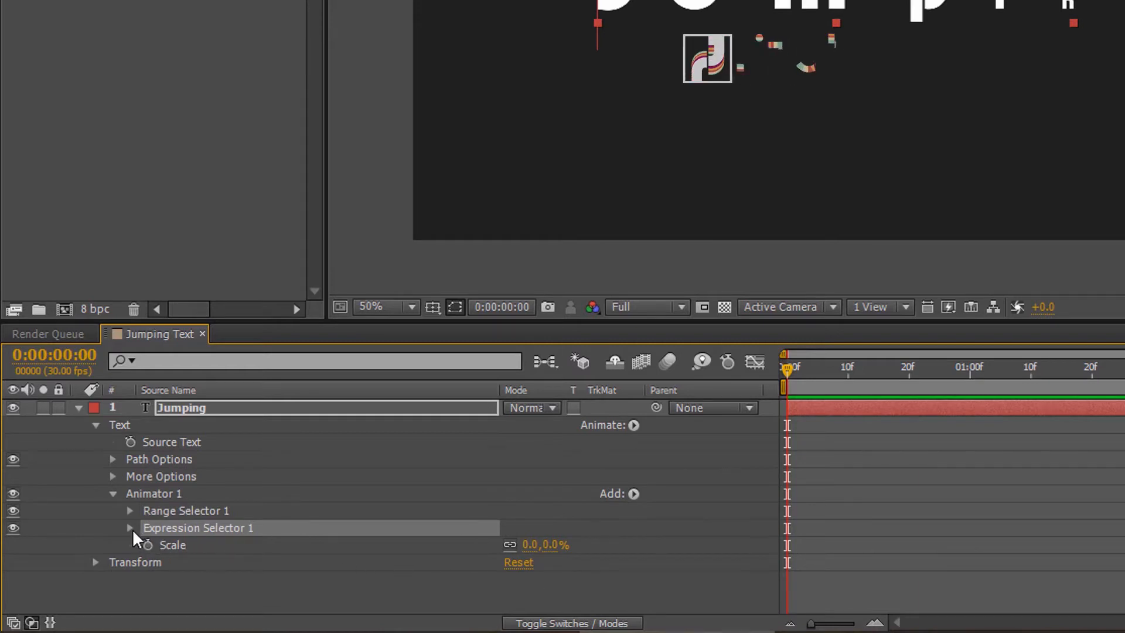
Put a random-delay bounce expression (freq, decay, delay) on Expression Selector 1's Amount
click(130, 528)
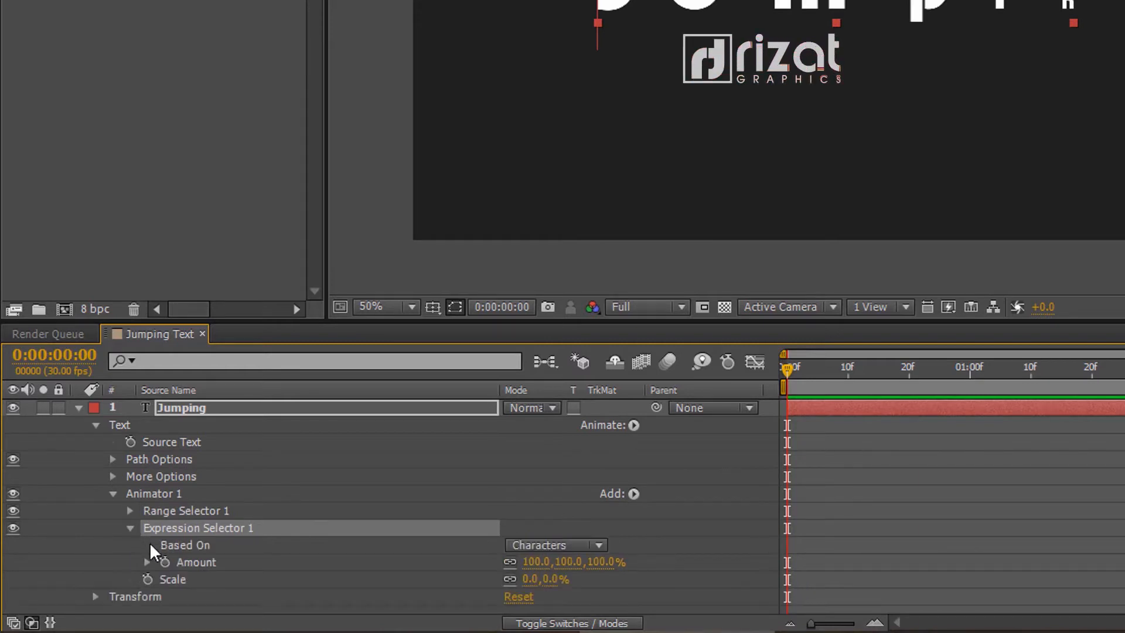
click(147, 562)
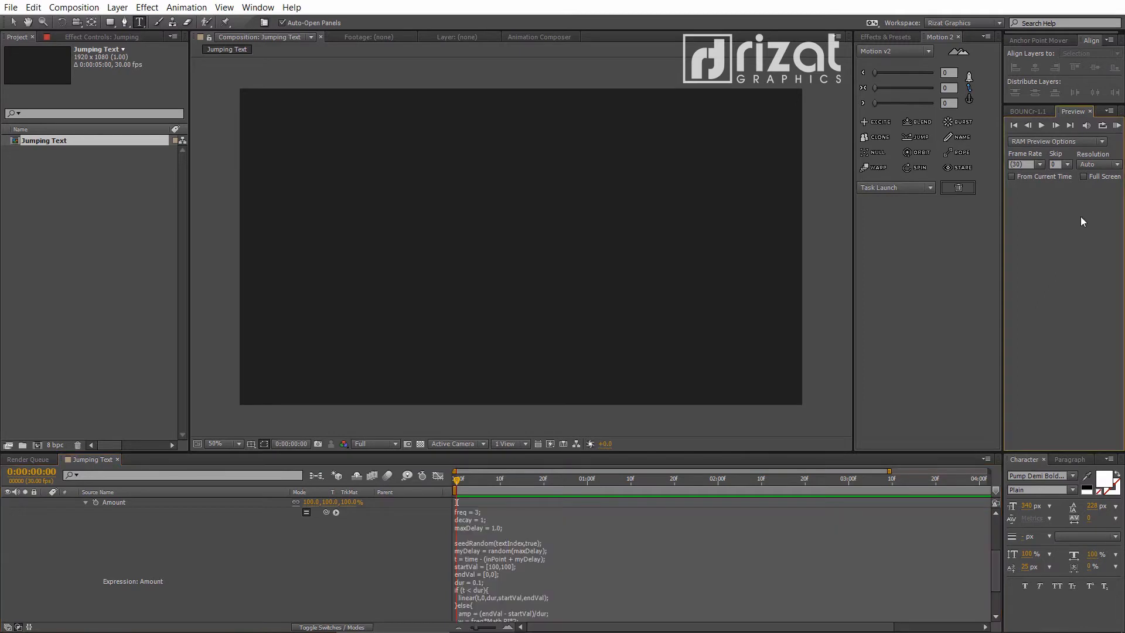
Change the Jumping text's fill colour from white to bright blue
click(1116, 125)
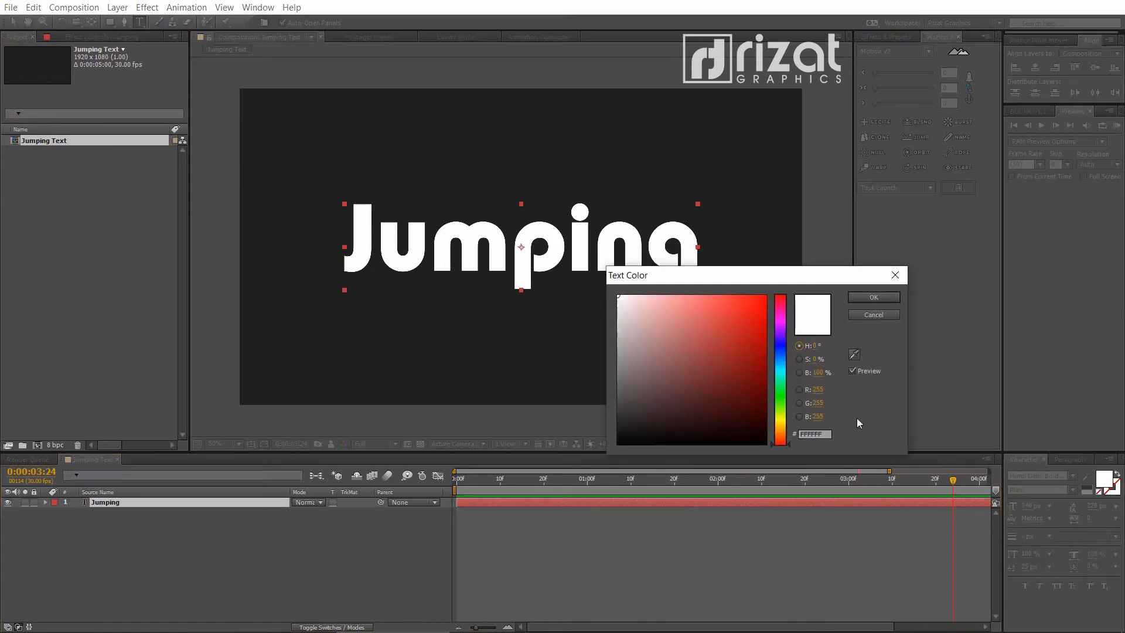
click(781, 337)
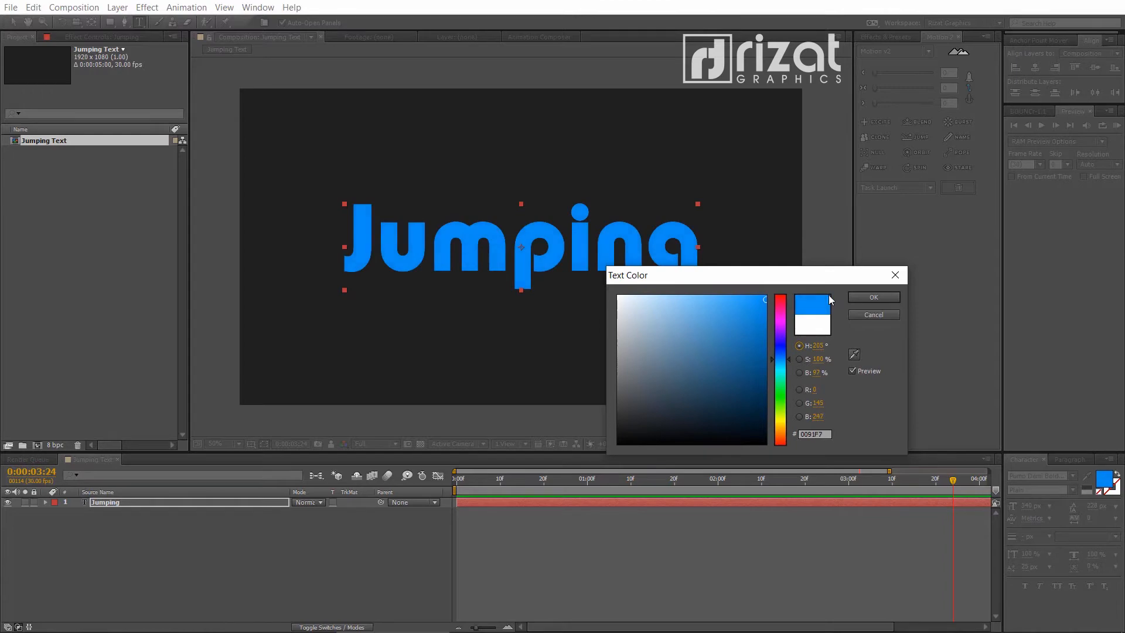
click(872, 297)
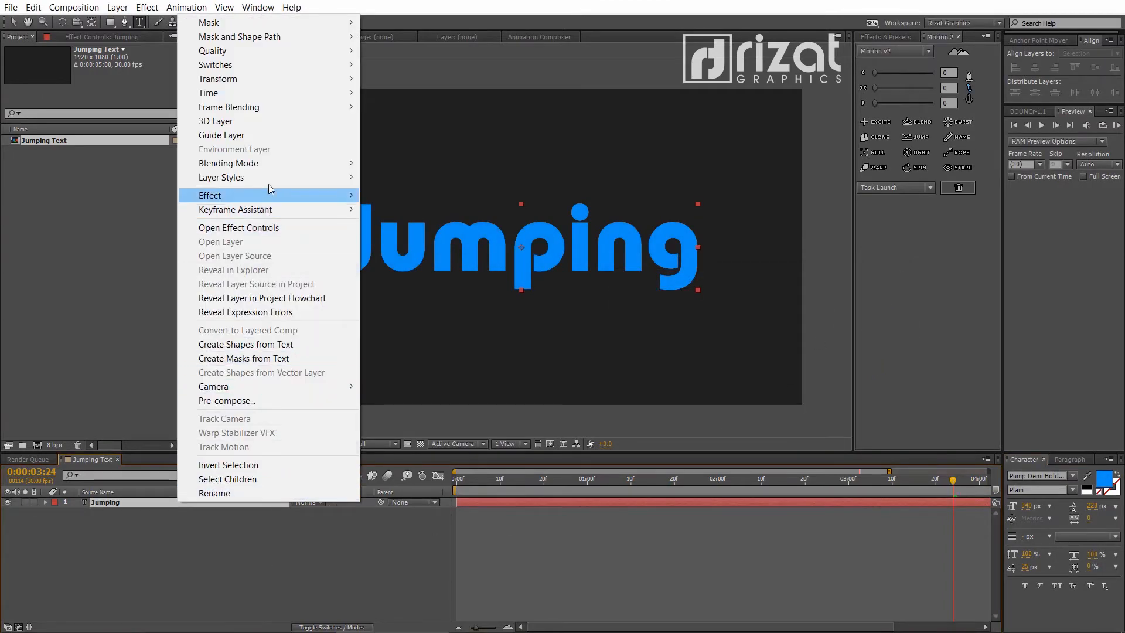
mouse_move(223, 177)
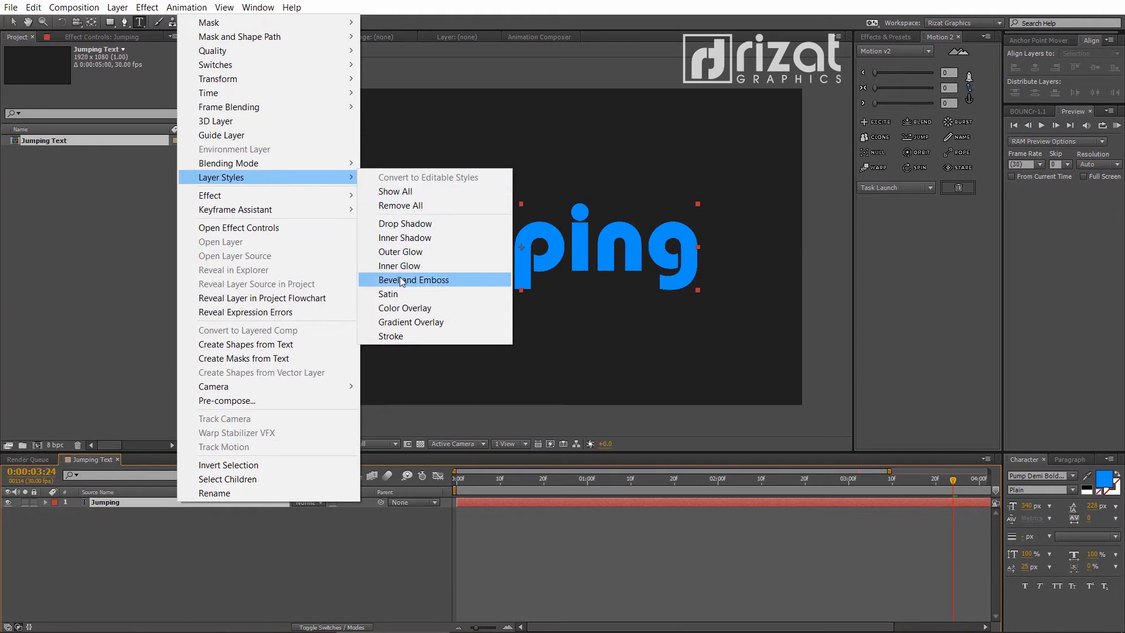
Apply Bevel and Emboss to the text with Altitude raised and Soften increased
click(415, 280)
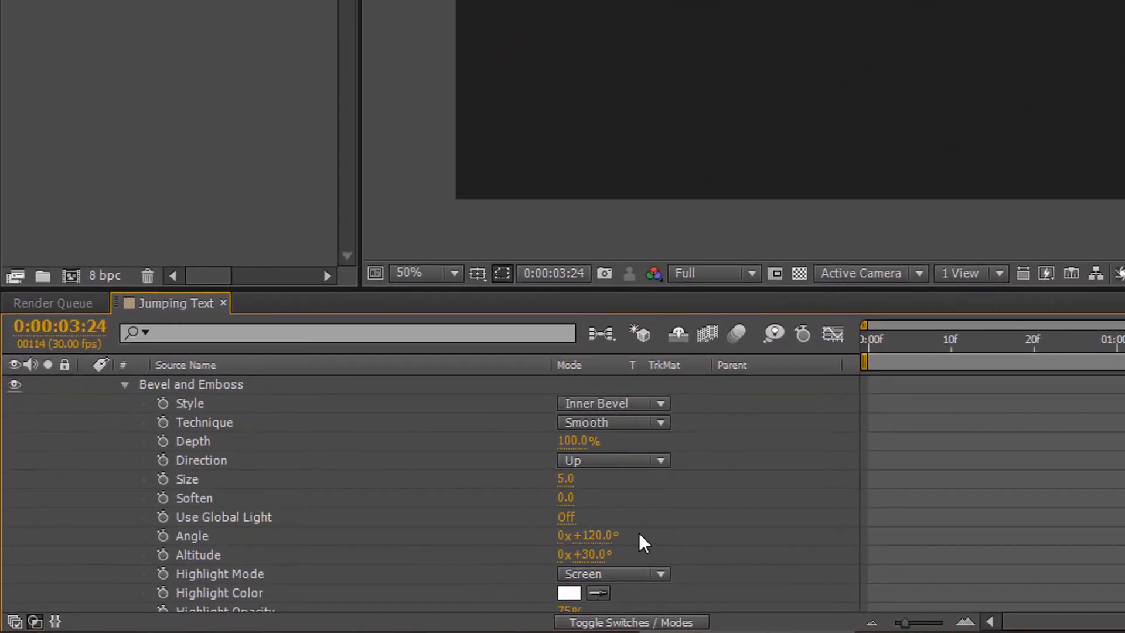
double_click(583, 554)
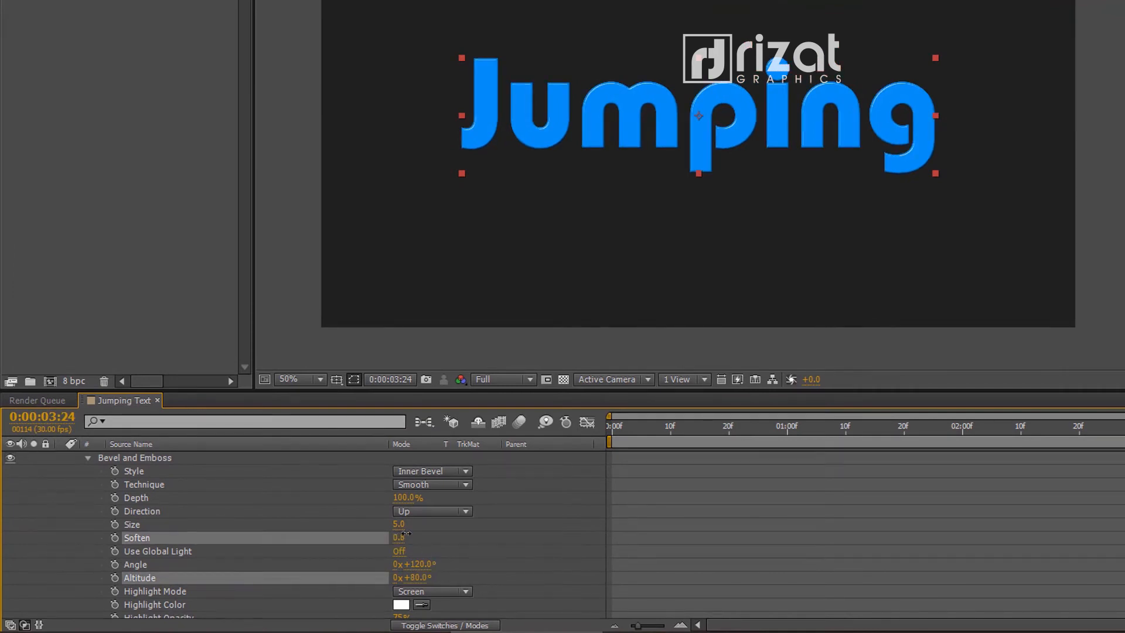
drag(399, 537, 411, 537)
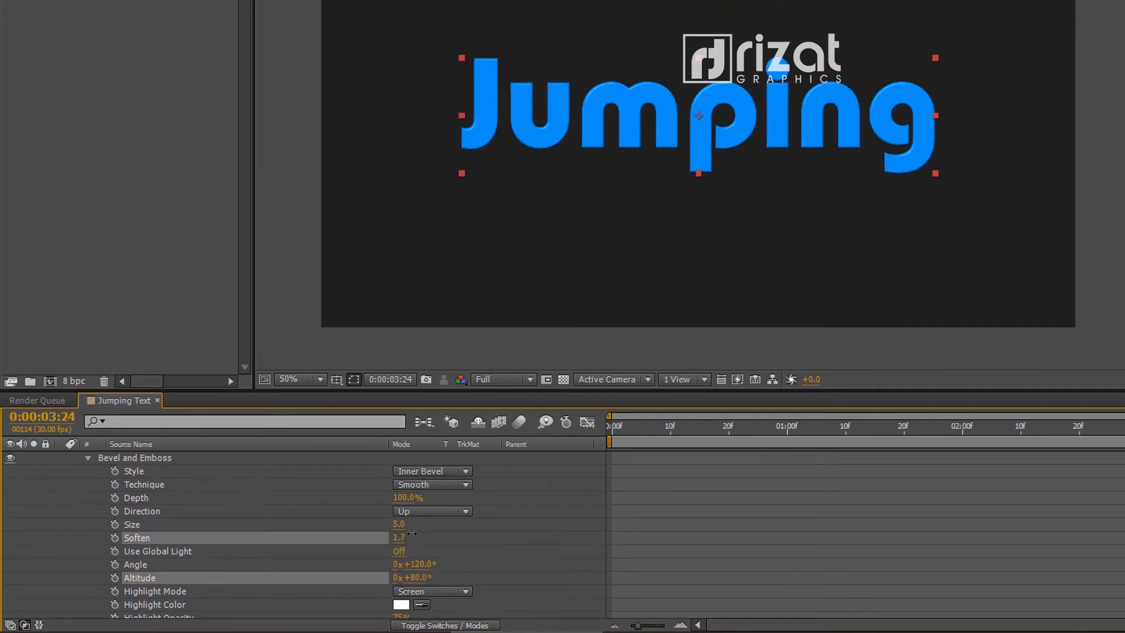
drag(399, 523, 406, 524)
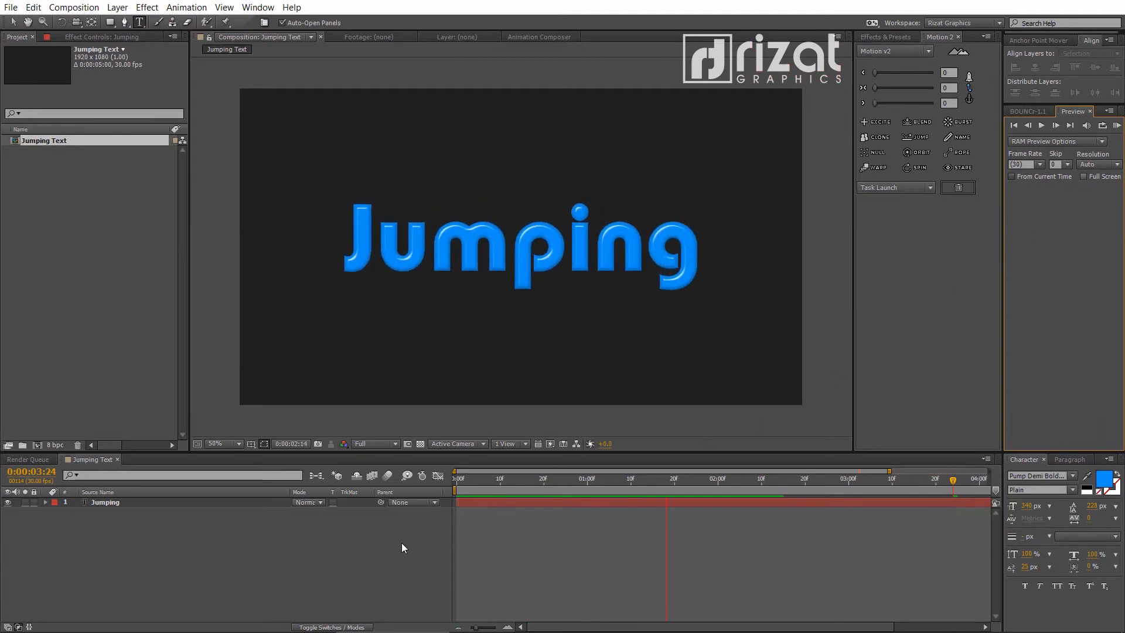
Enable the Switches column in the timeline via the column header menu
right_click(401, 547)
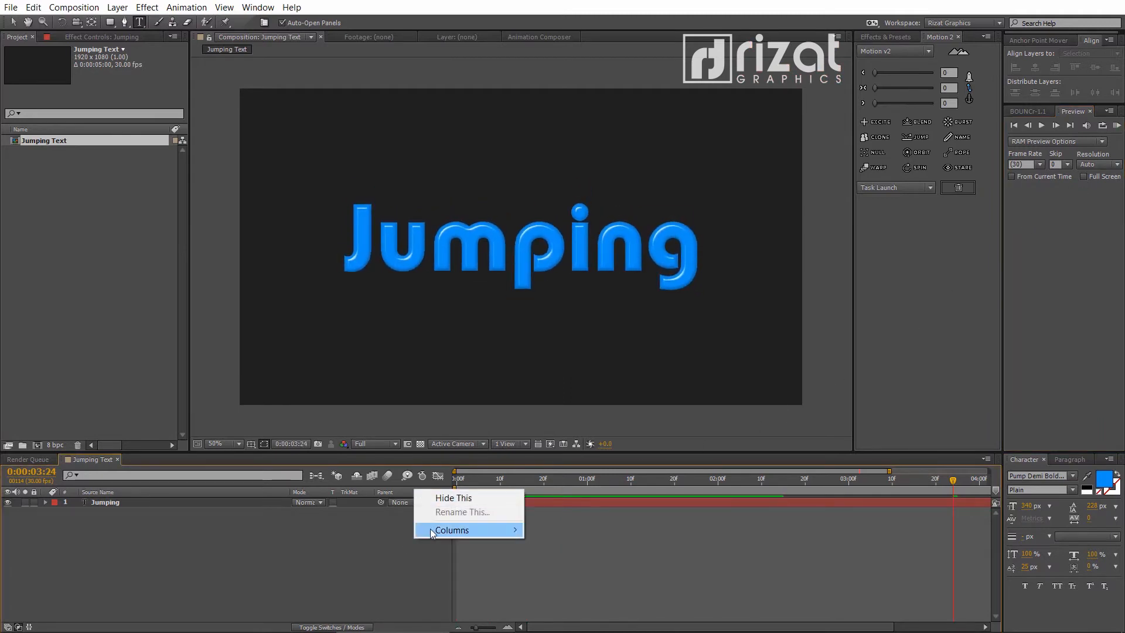
click(452, 530)
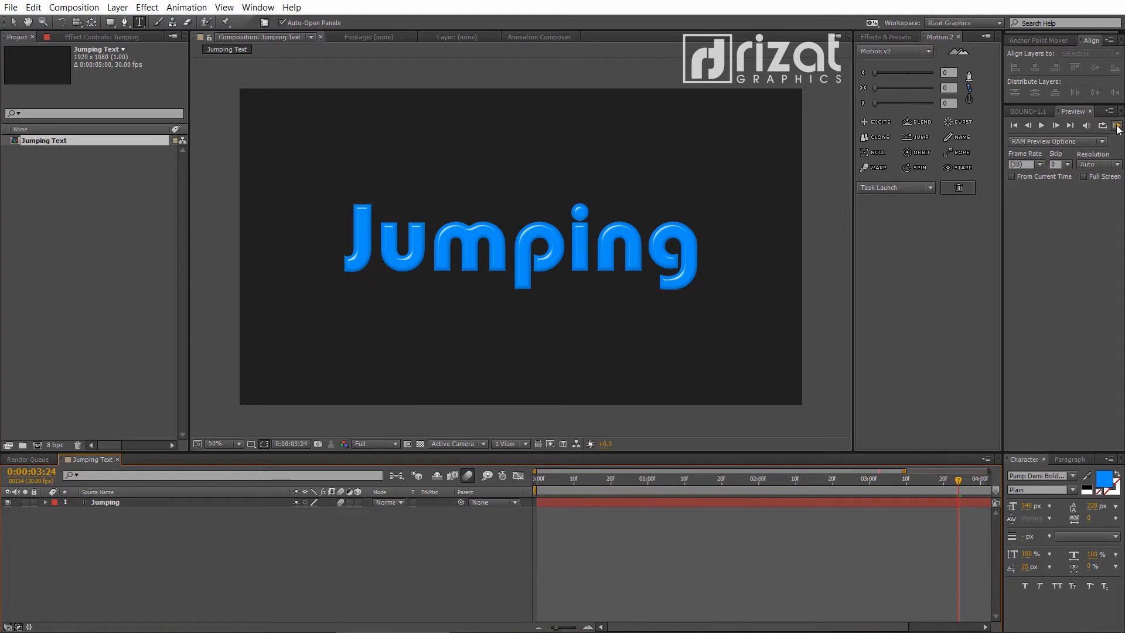
click(1116, 124)
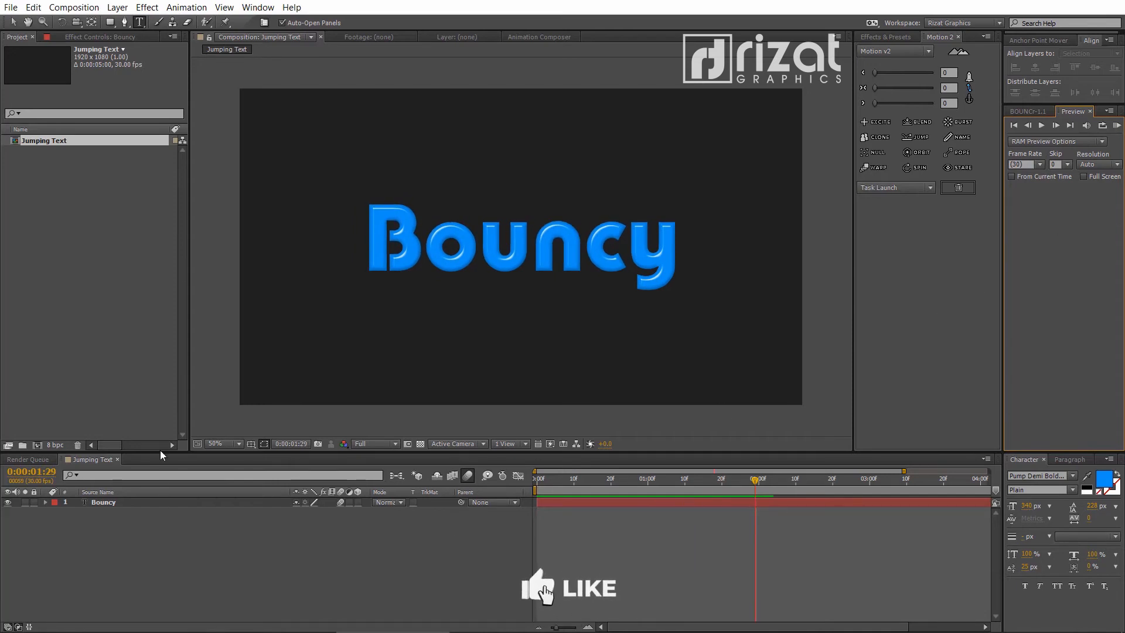
Create a comp-sized 'Deep Royal Blue Solid 1' layer
click(117, 7)
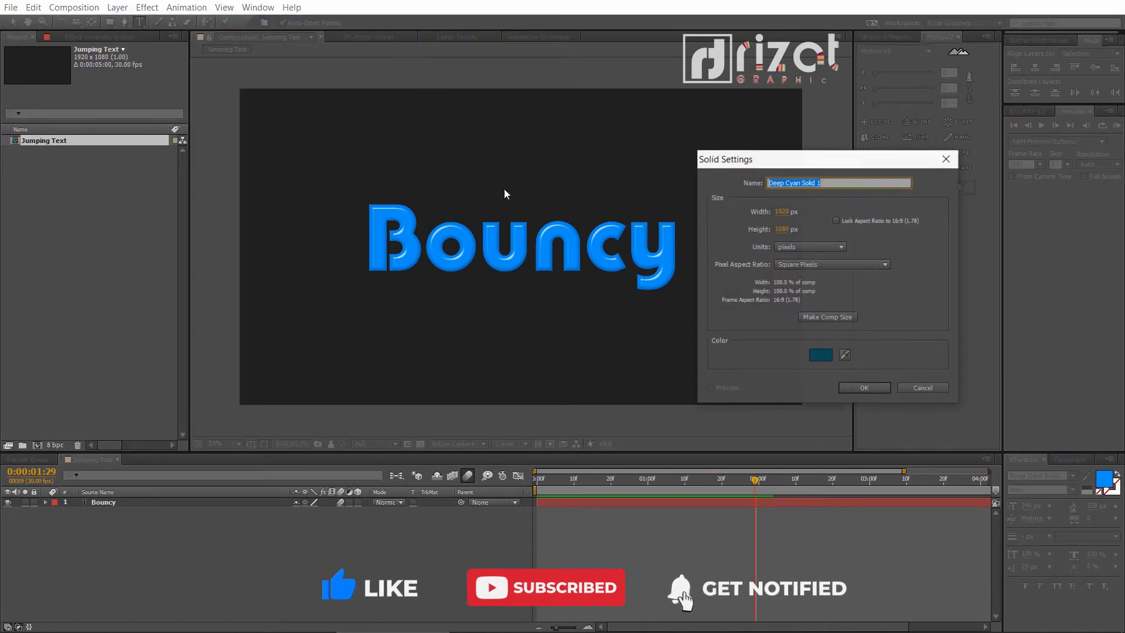
click(820, 354)
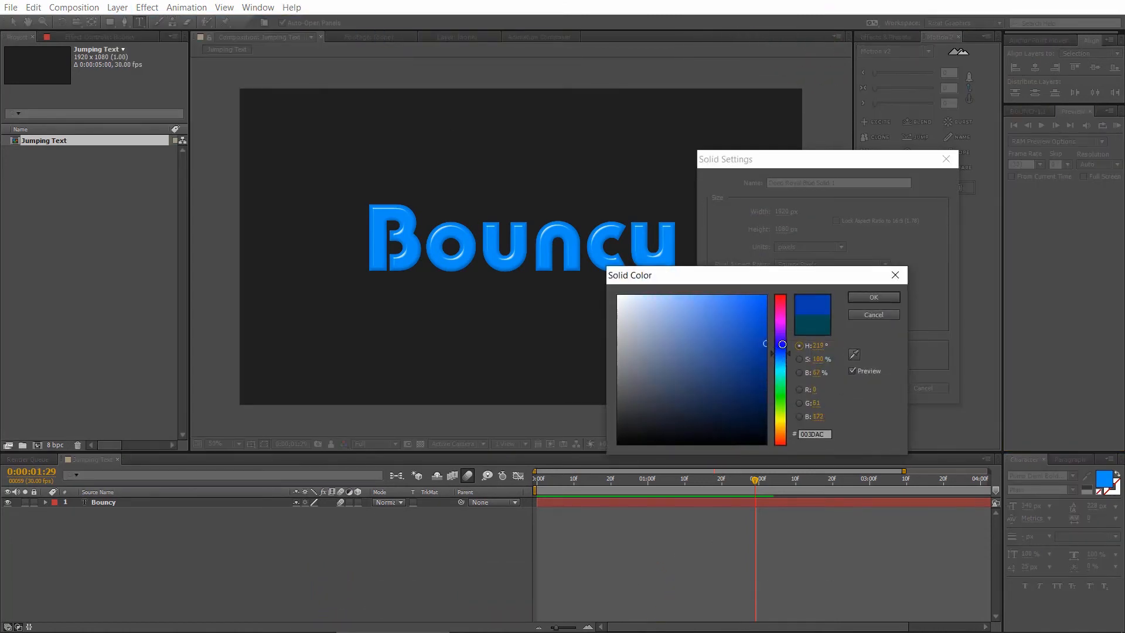
click(873, 297)
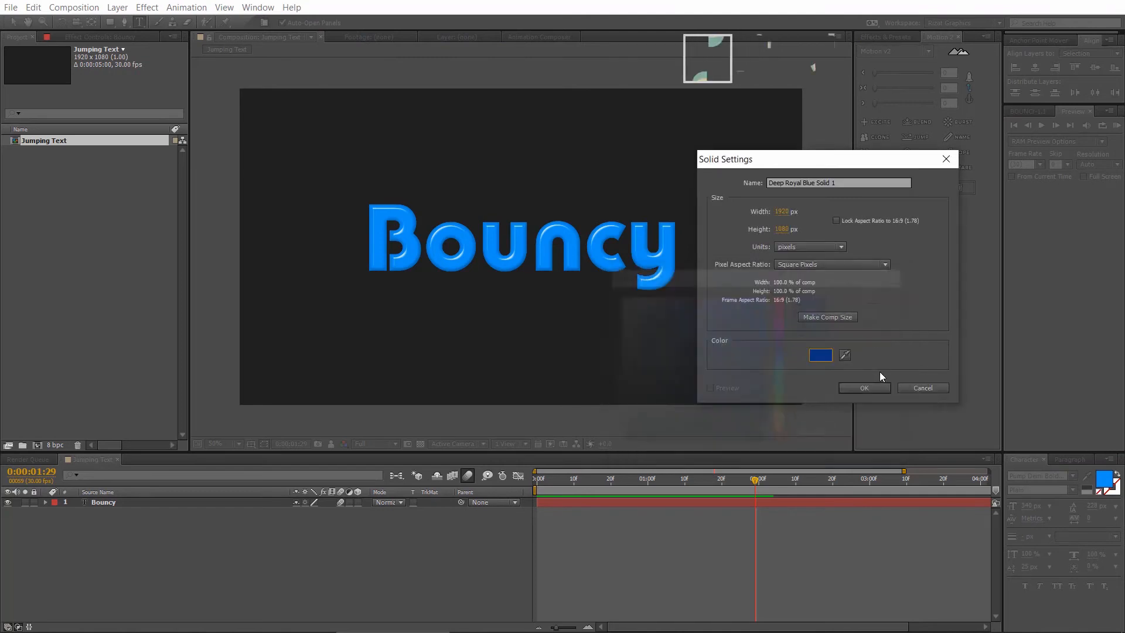
click(863, 387)
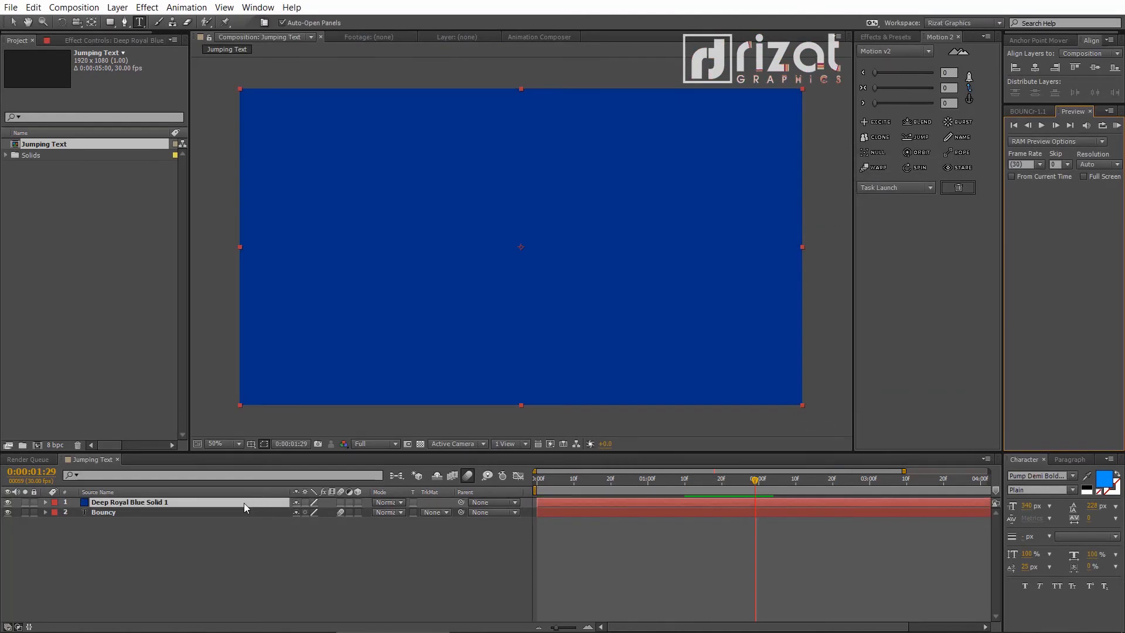
Move the blue solid beneath Bouncy and darken its colour to navy
drag(129, 512, 129, 502)
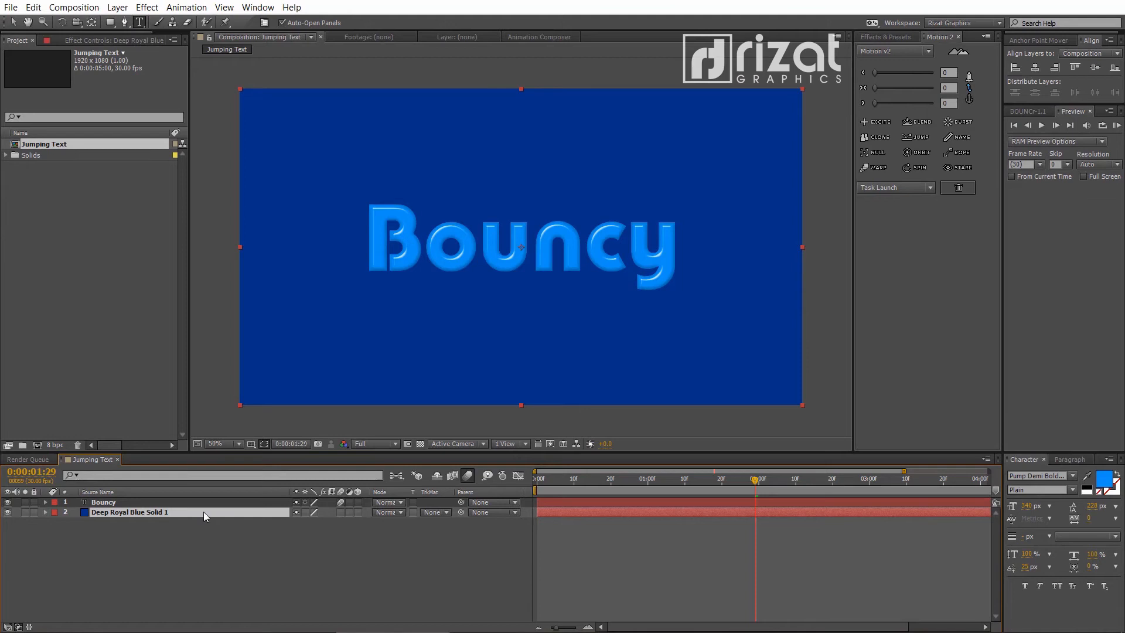
mouse_move(204, 516)
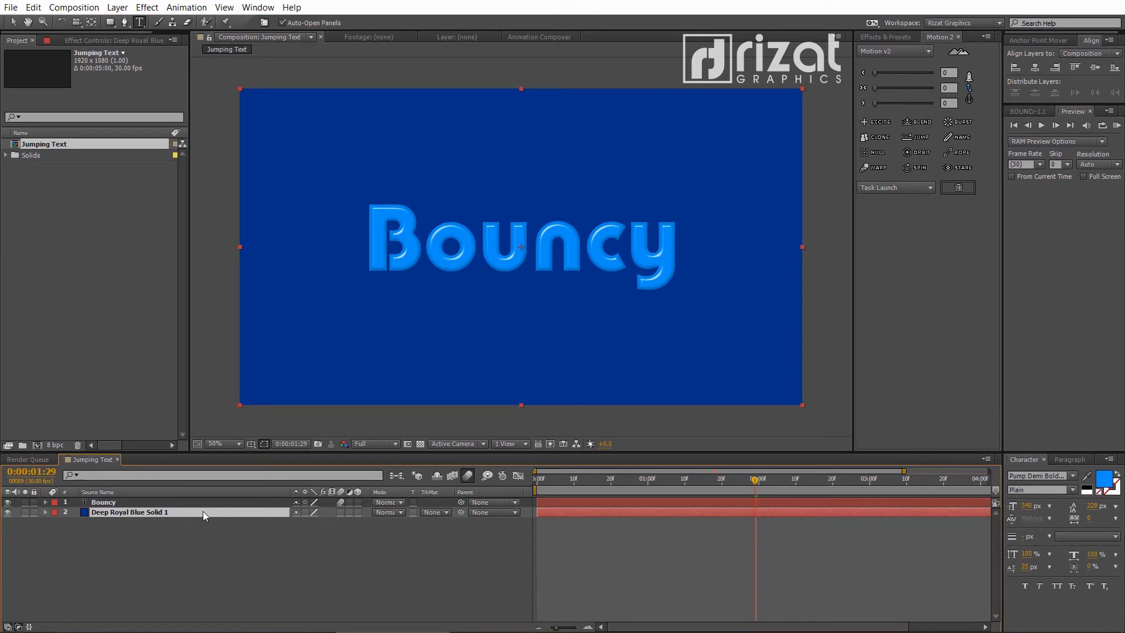
double_click(129, 512)
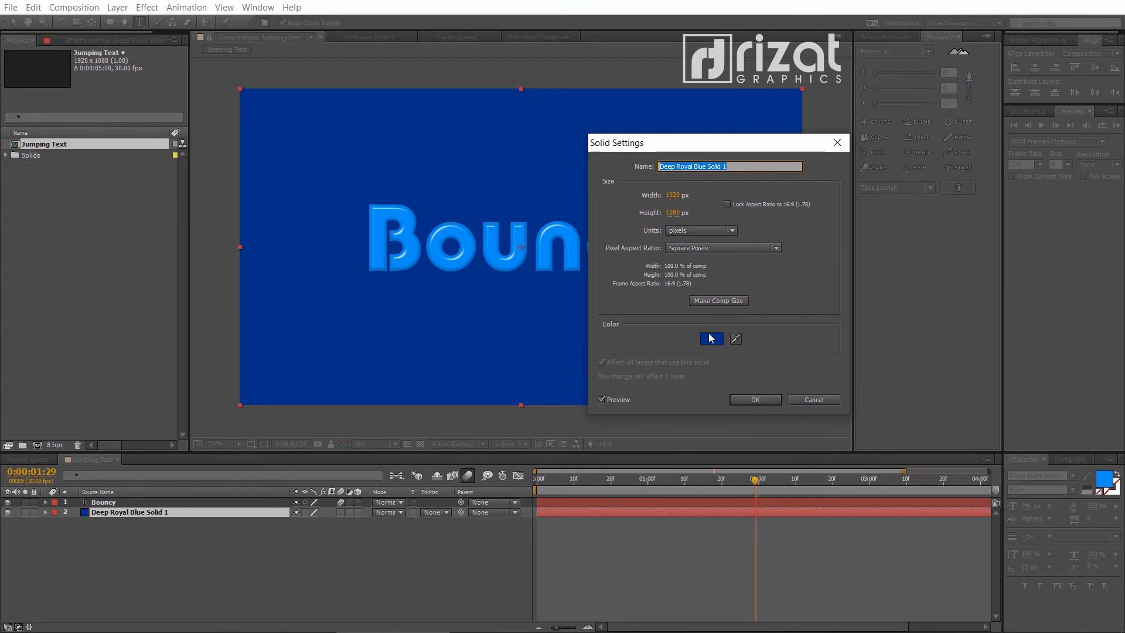
click(711, 338)
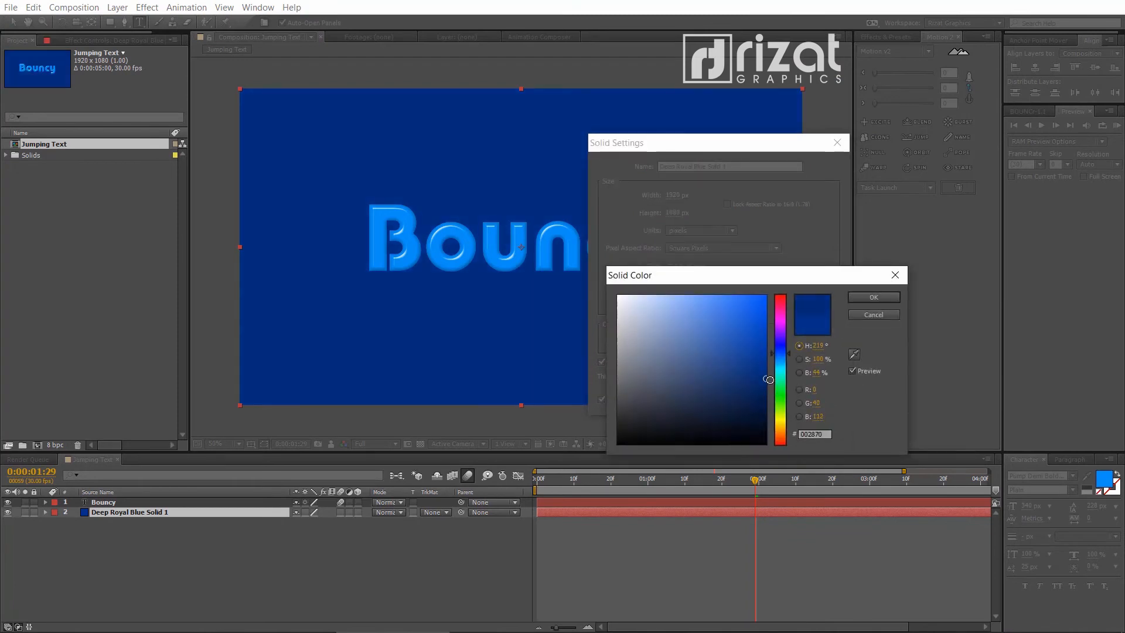
drag(768, 379, 770, 391)
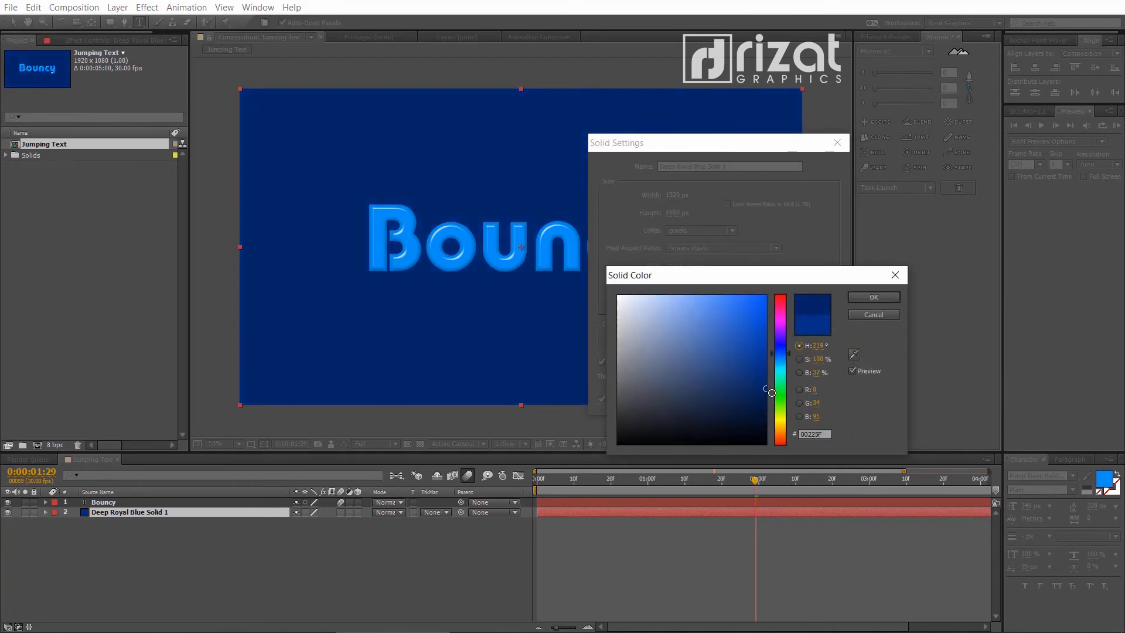
click(872, 297)
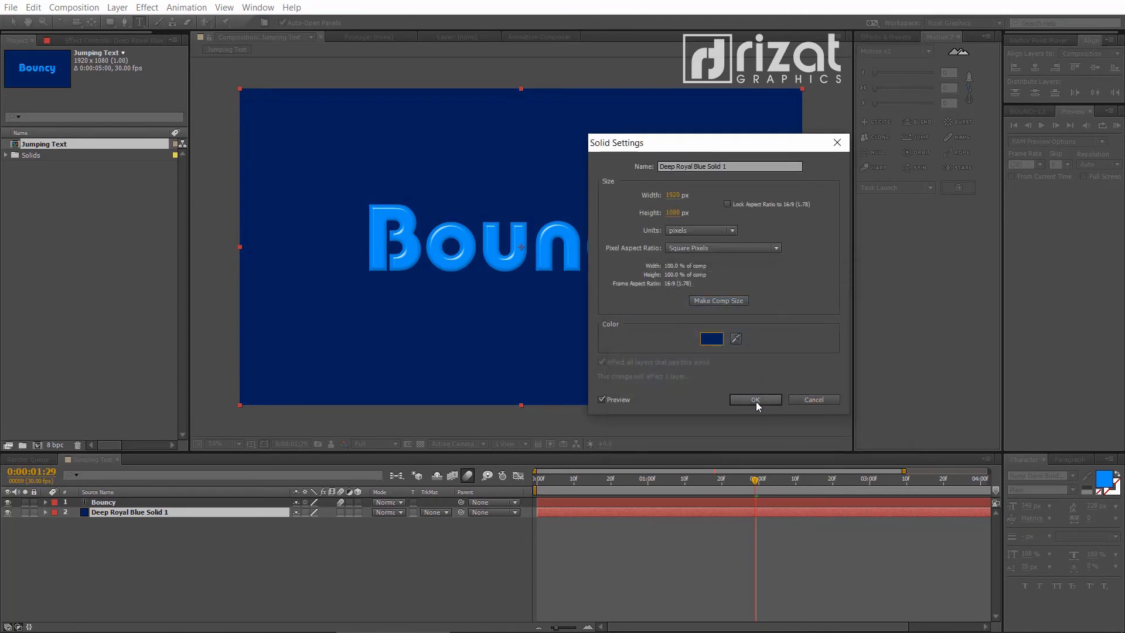
click(755, 399)
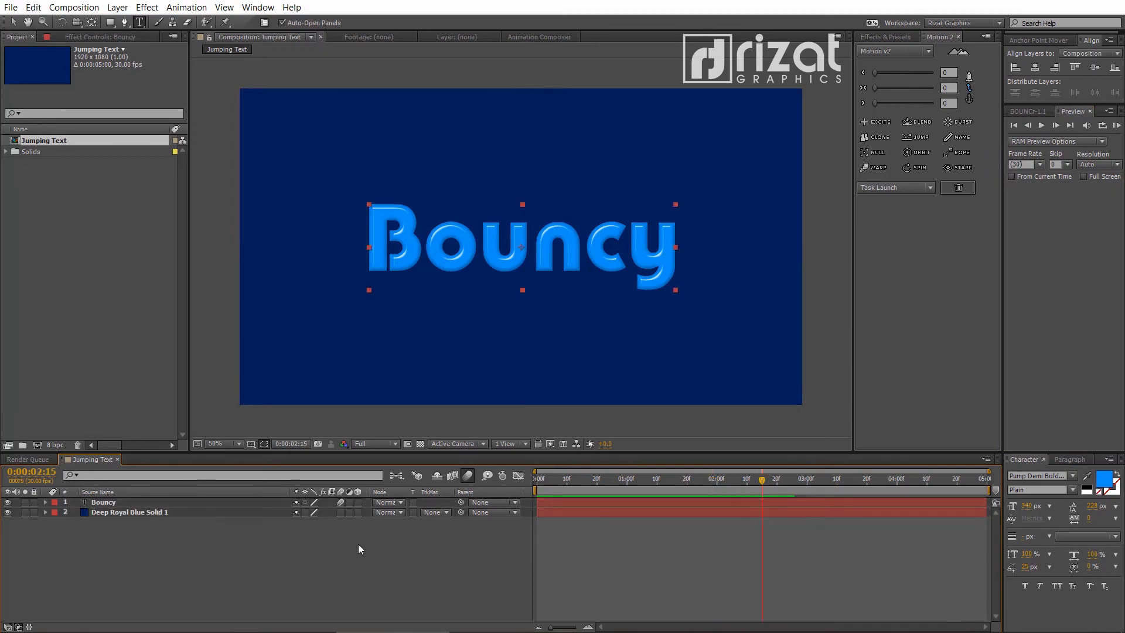
Pre-compose the Bouncy text layer into a composition named 'Bouncy Main'
right_click(102, 502)
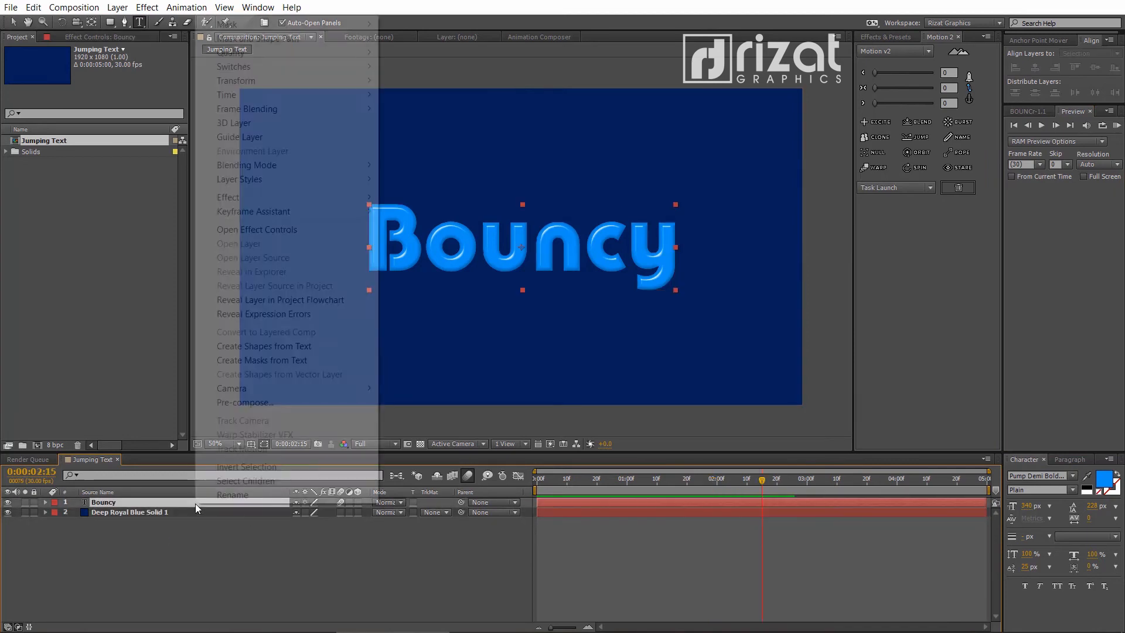
click(245, 402)
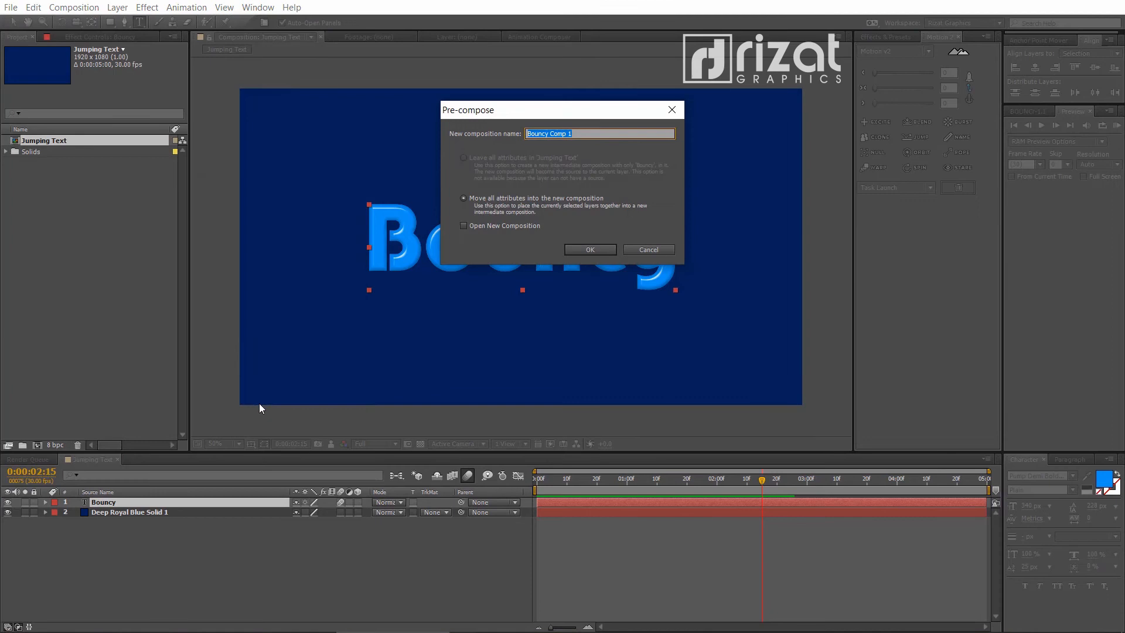
text(Bo)
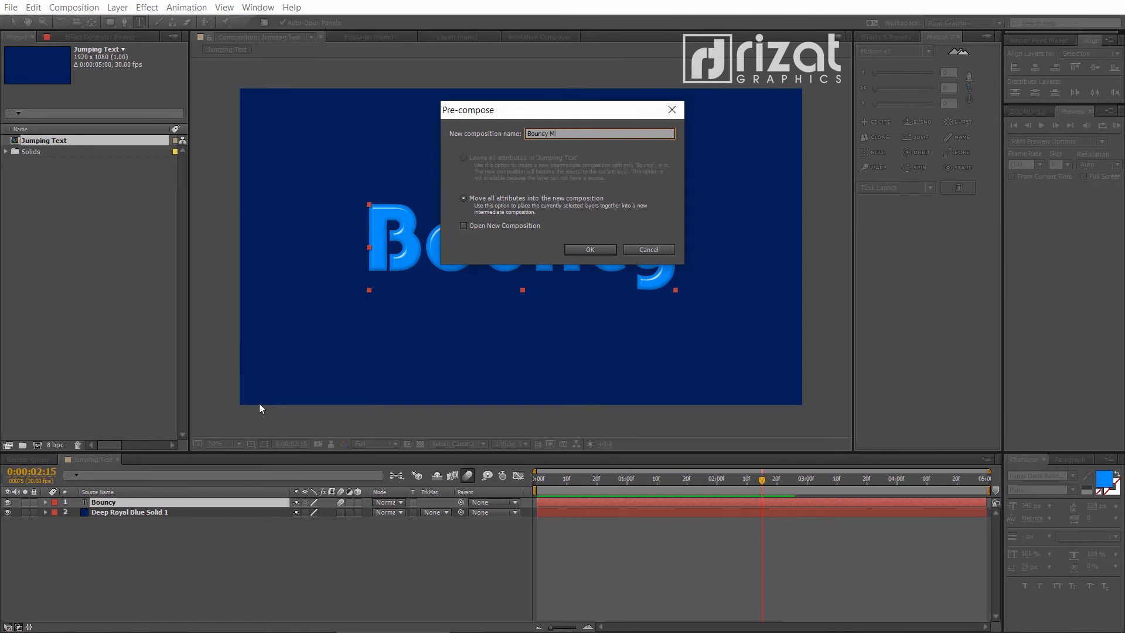
click(589, 250)
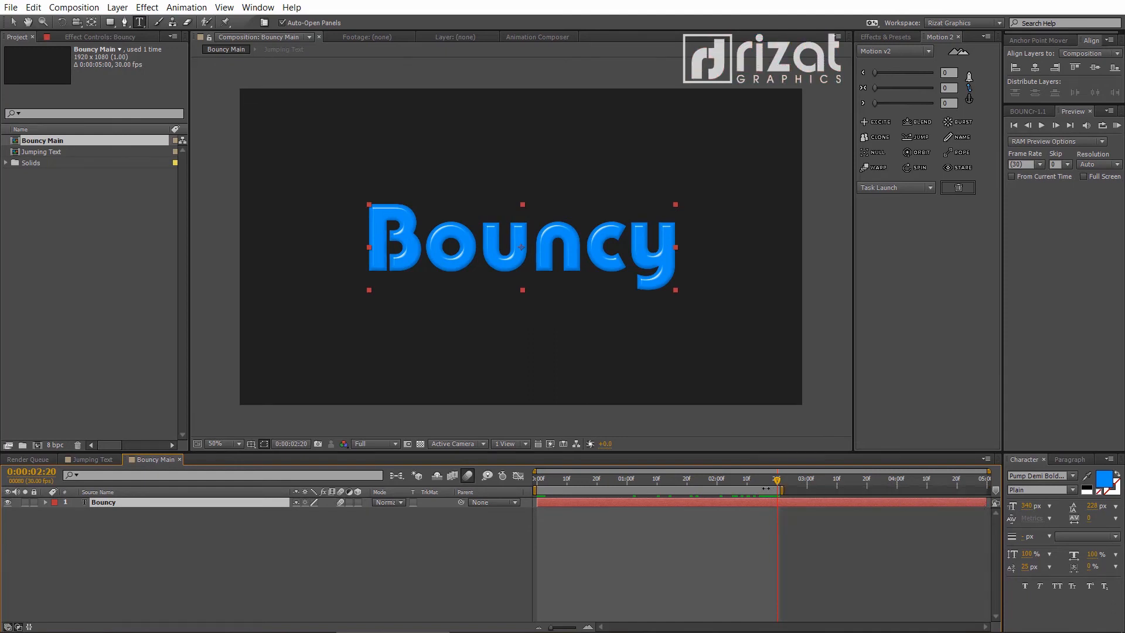
Trim the Bouncy Main comp to its work area, making it 2:21 long
right_click(768, 489)
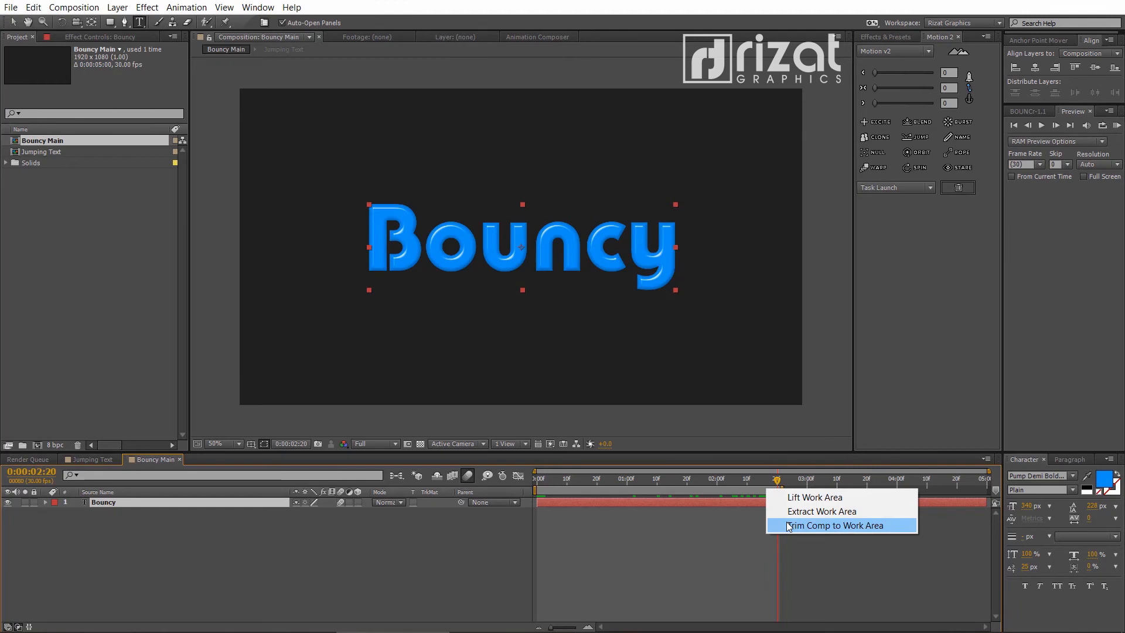
click(834, 525)
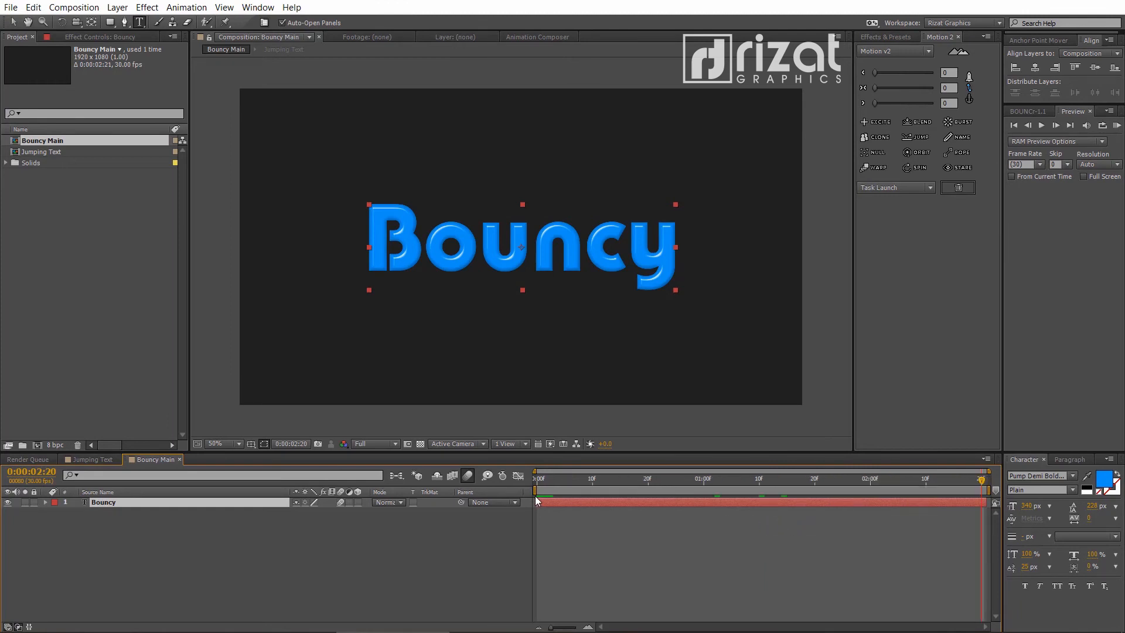
click(283, 49)
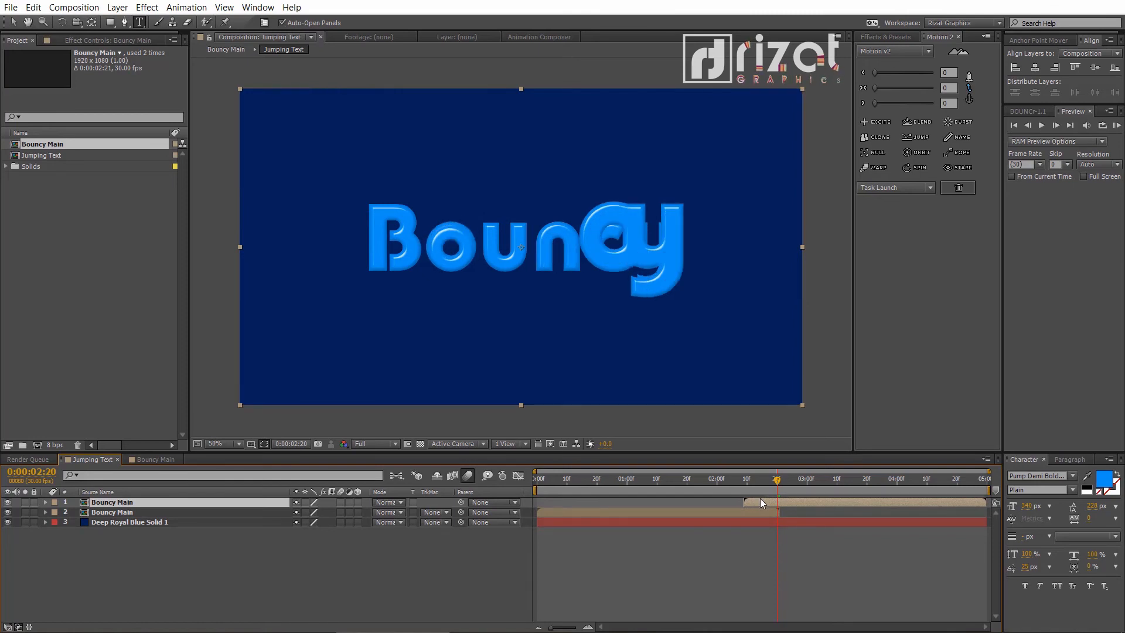
Time-reverse the later Bouncy Main copy starting at 2:20 so the text animates out
right_click(762, 502)
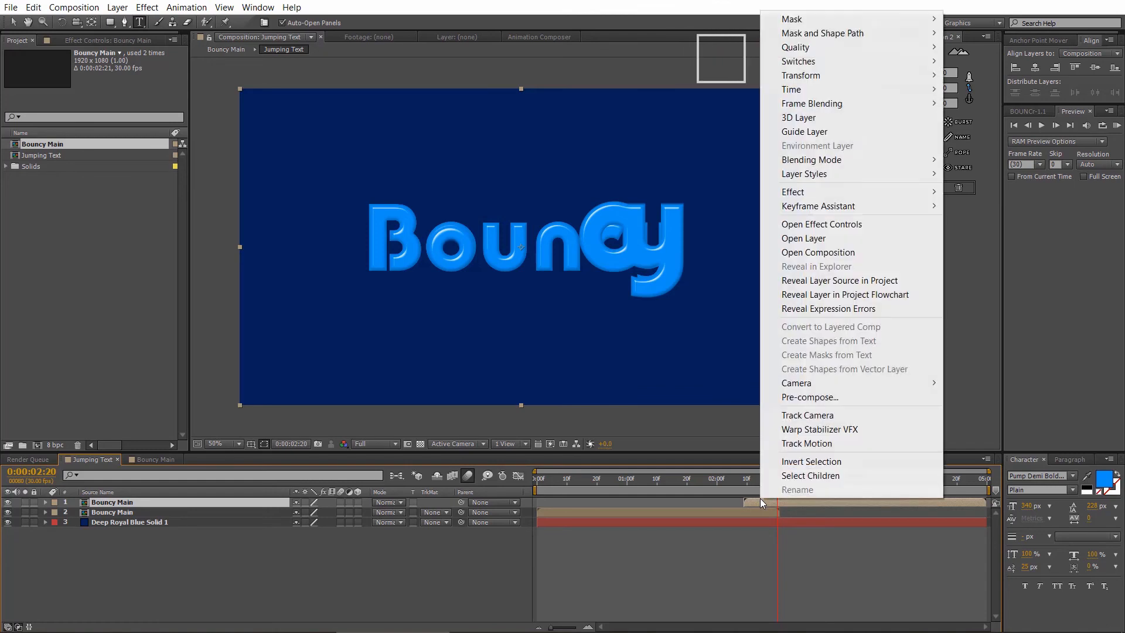
mouse_move(792, 89)
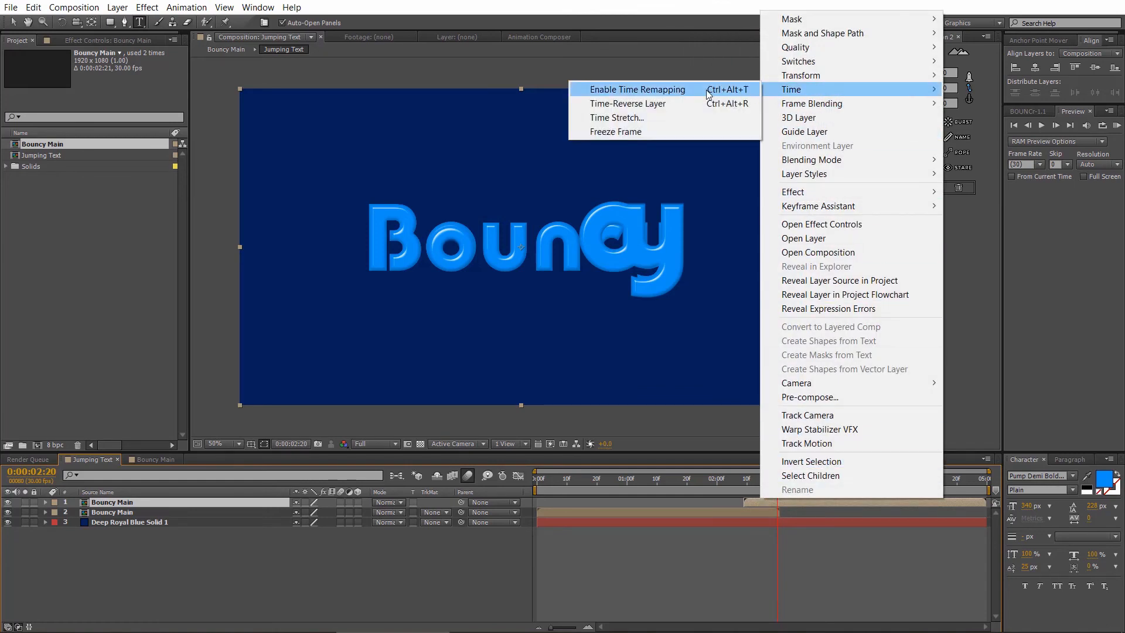
click(637, 89)
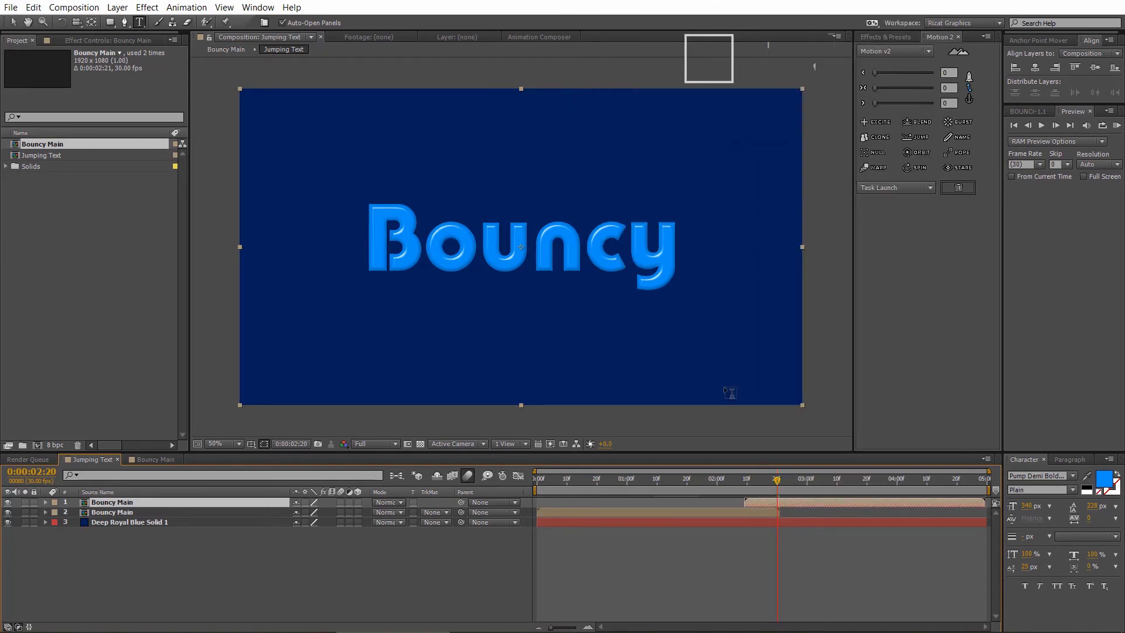
click(111, 512)
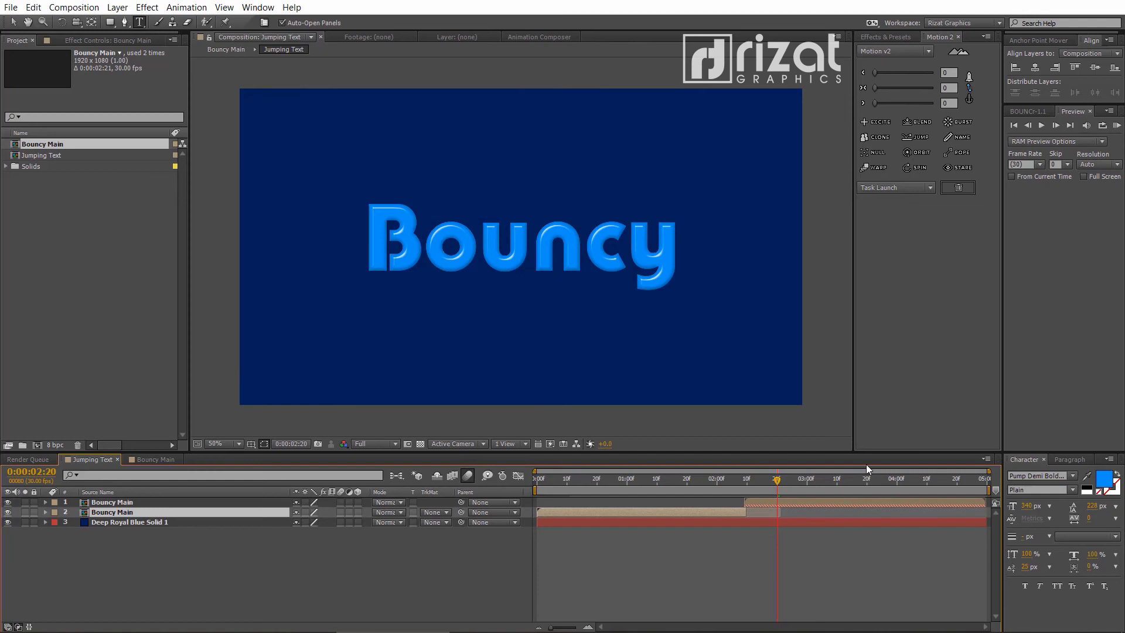
click(1118, 125)
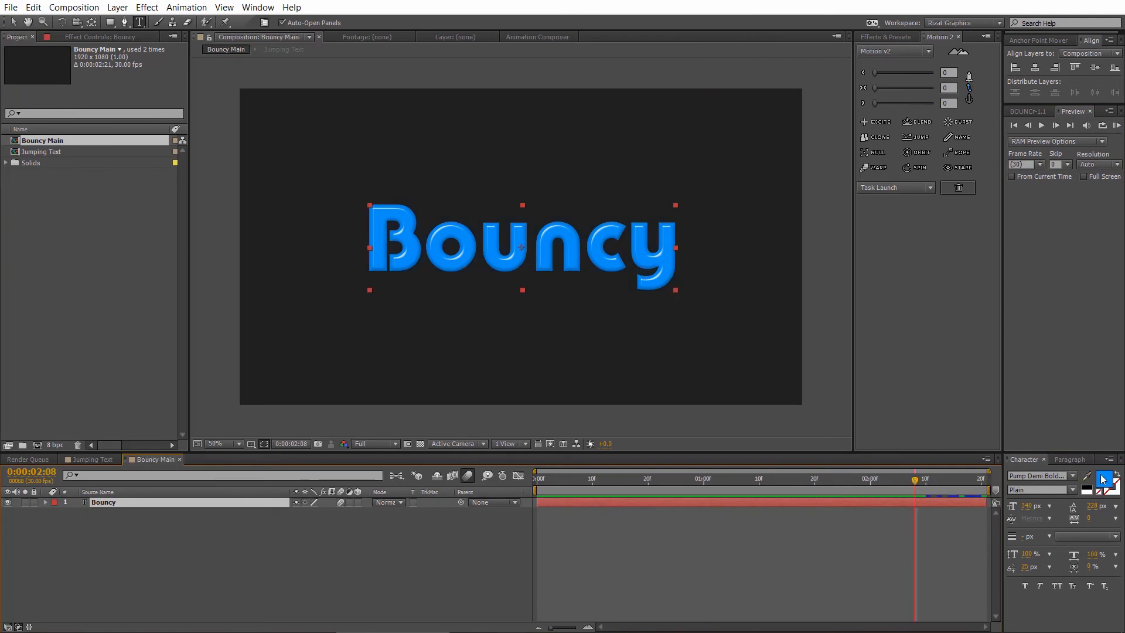
Make the precomposed text orange, then return to the Jumping Text composition
click(1104, 477)
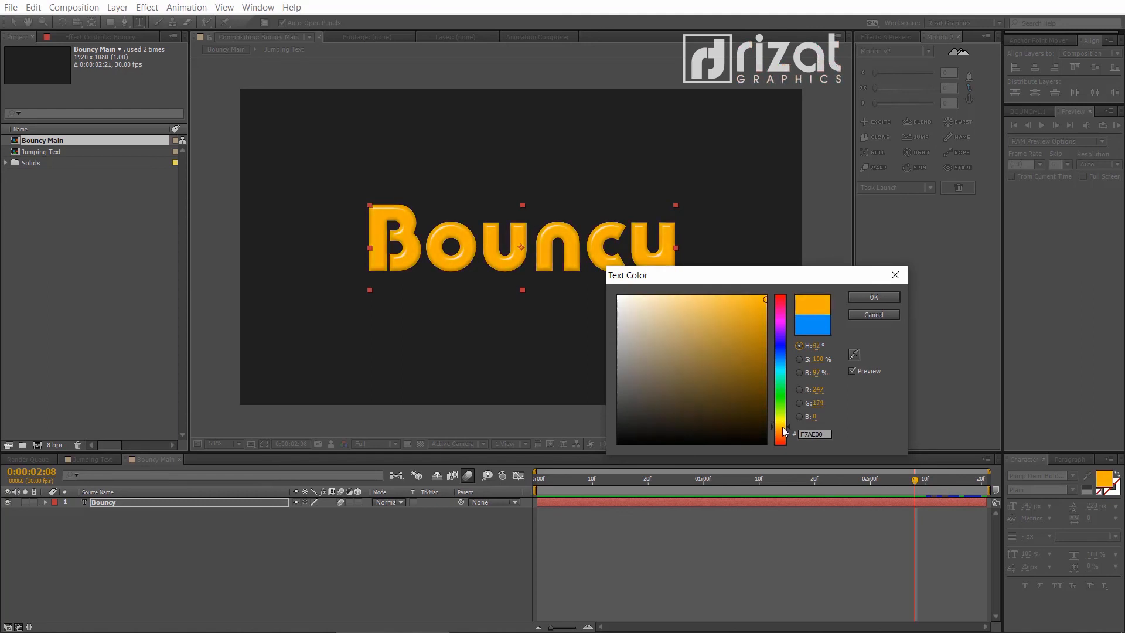
click(873, 297)
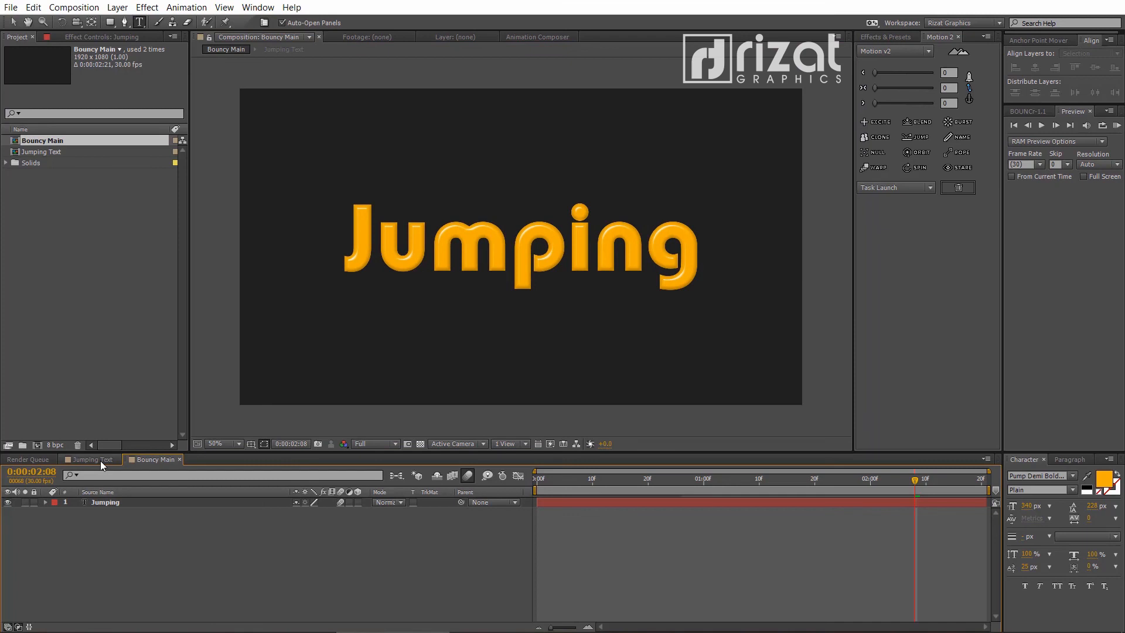
click(92, 459)
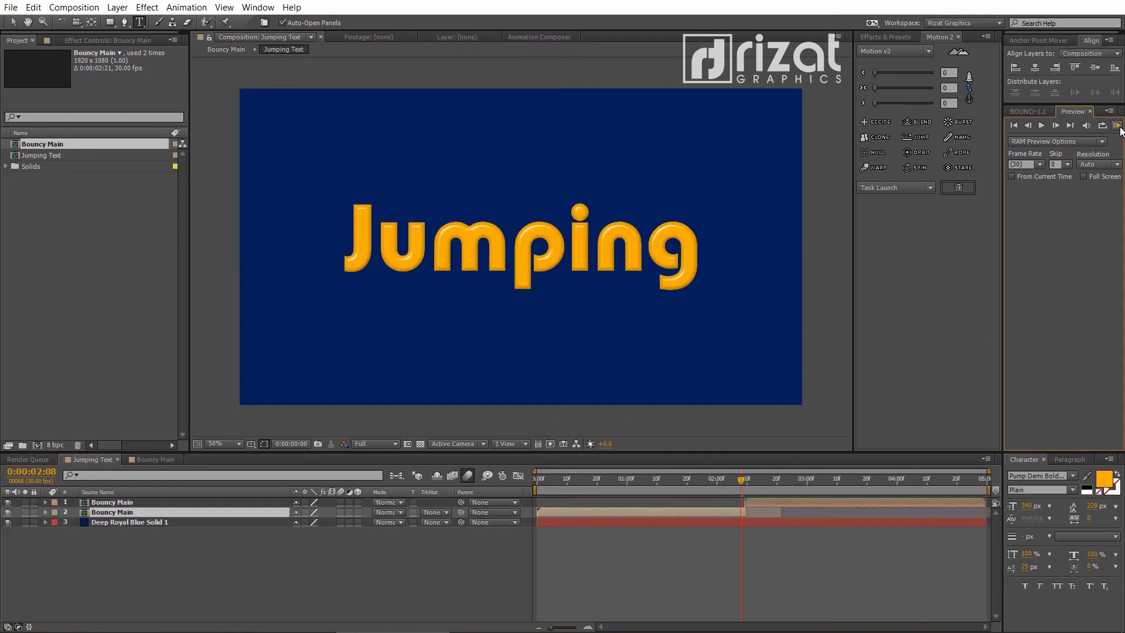
click(1117, 125)
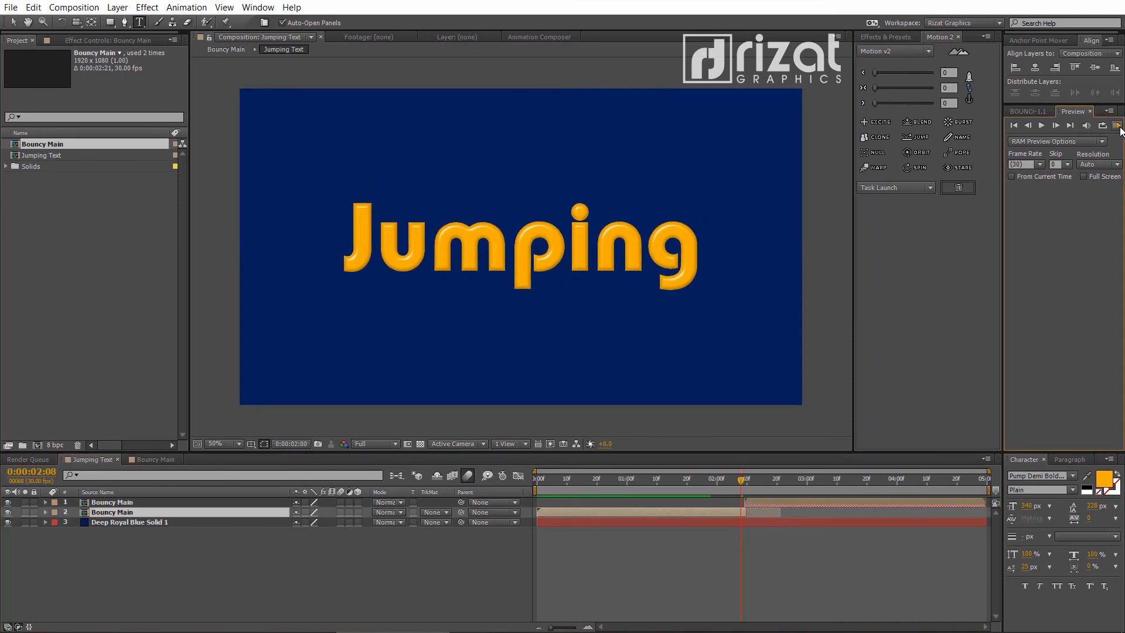
click(1097, 125)
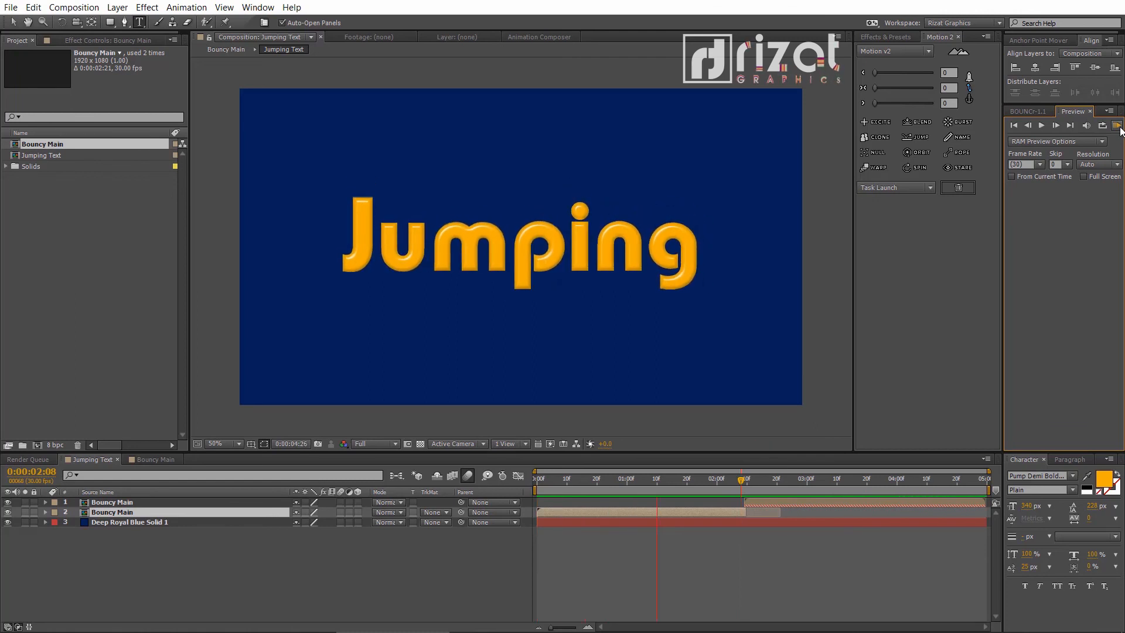
click(1118, 125)
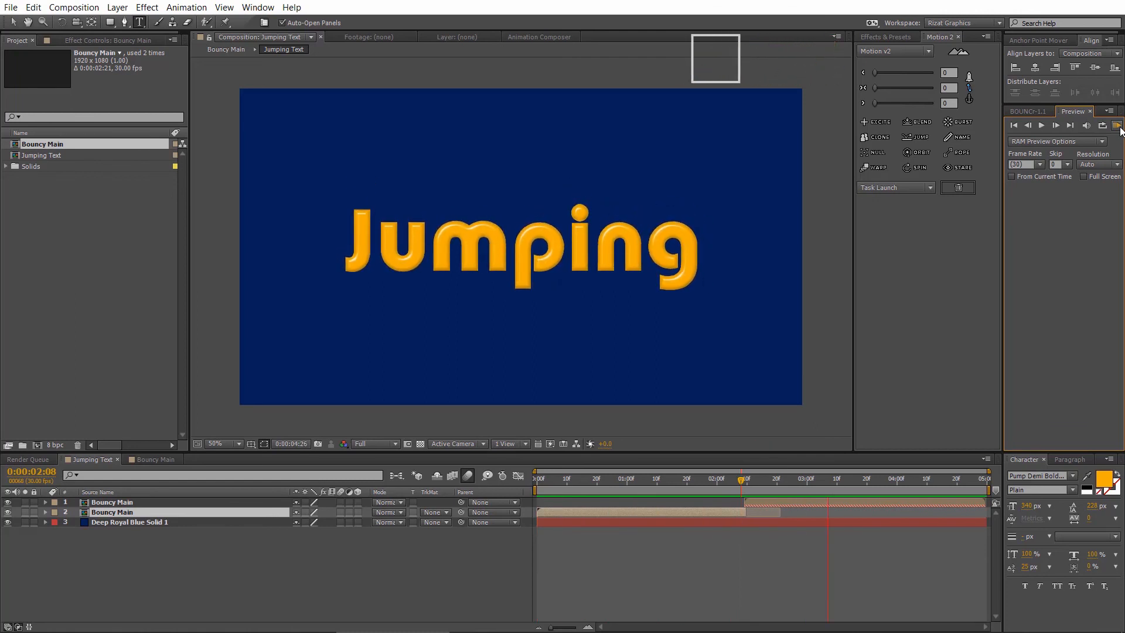